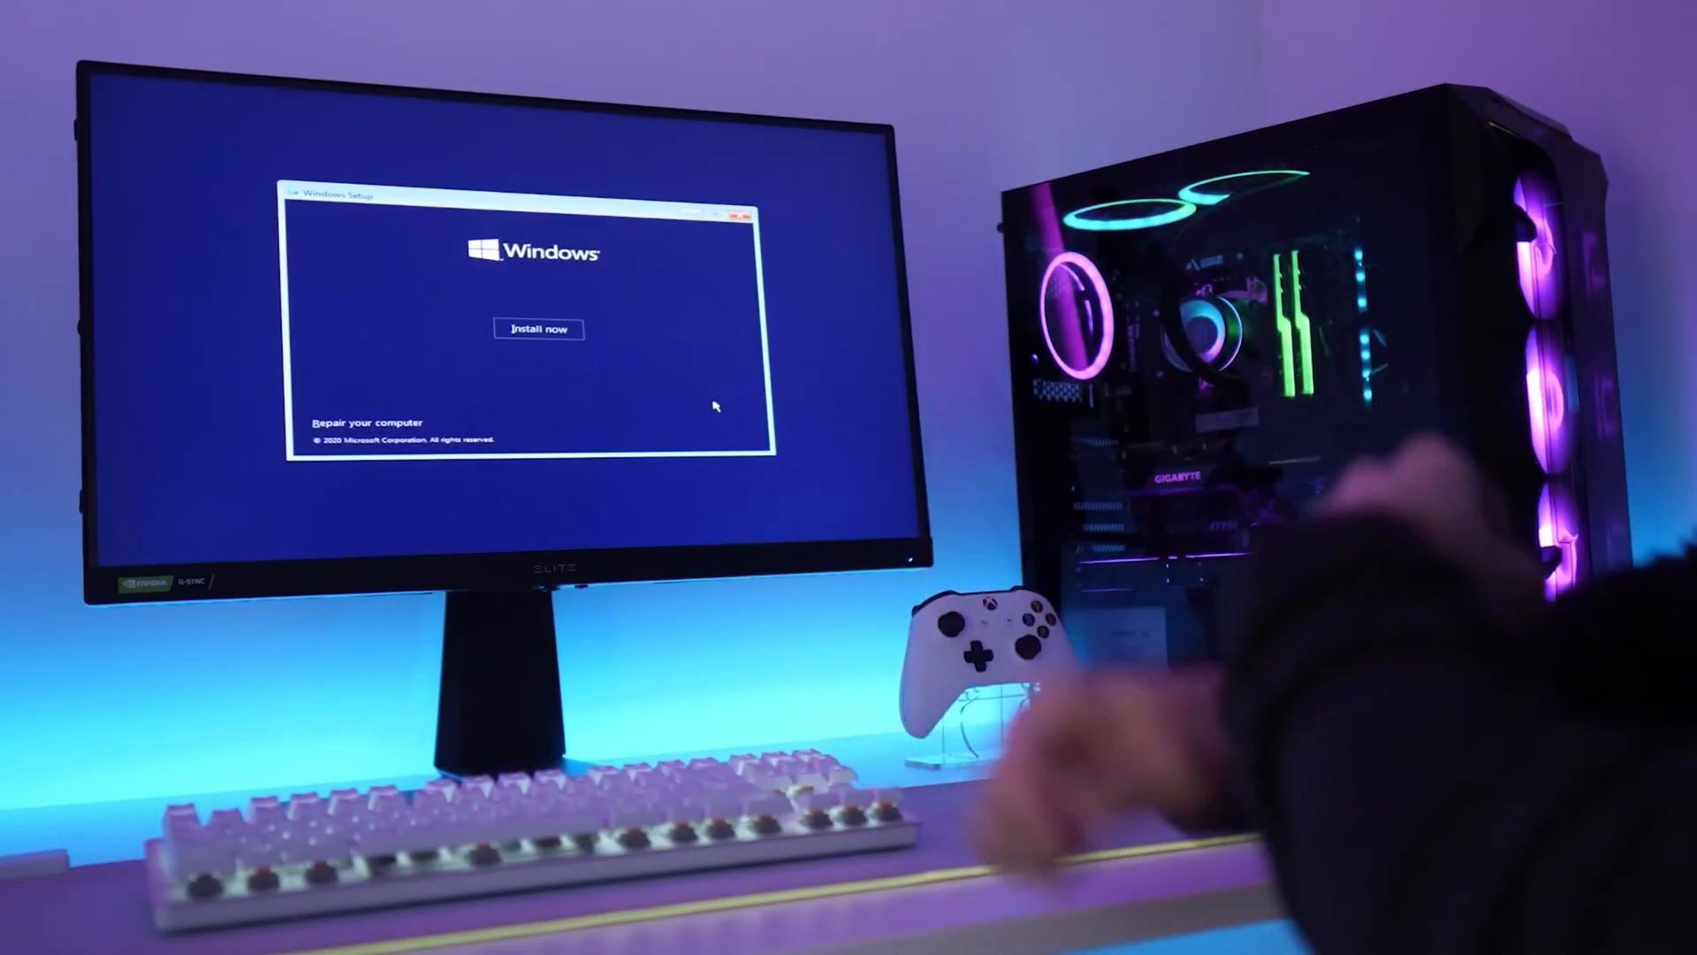
Start the Windows 10 Pro key order and apply promotion code TT25
click(538, 329)
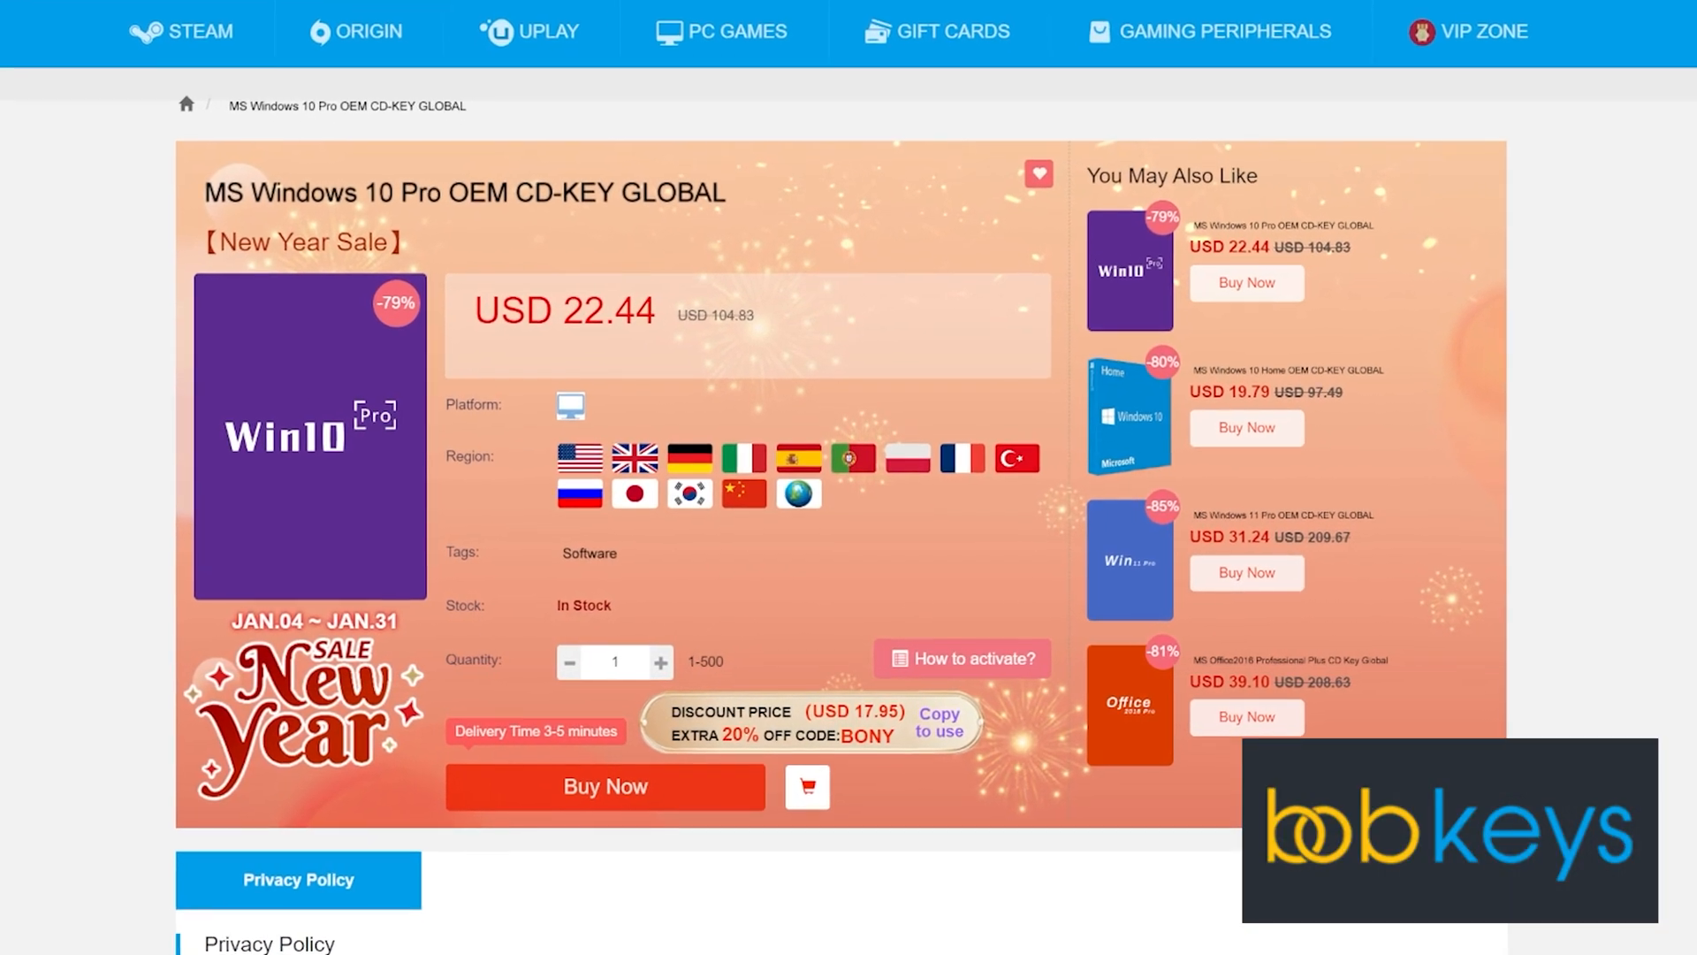
click(605, 785)
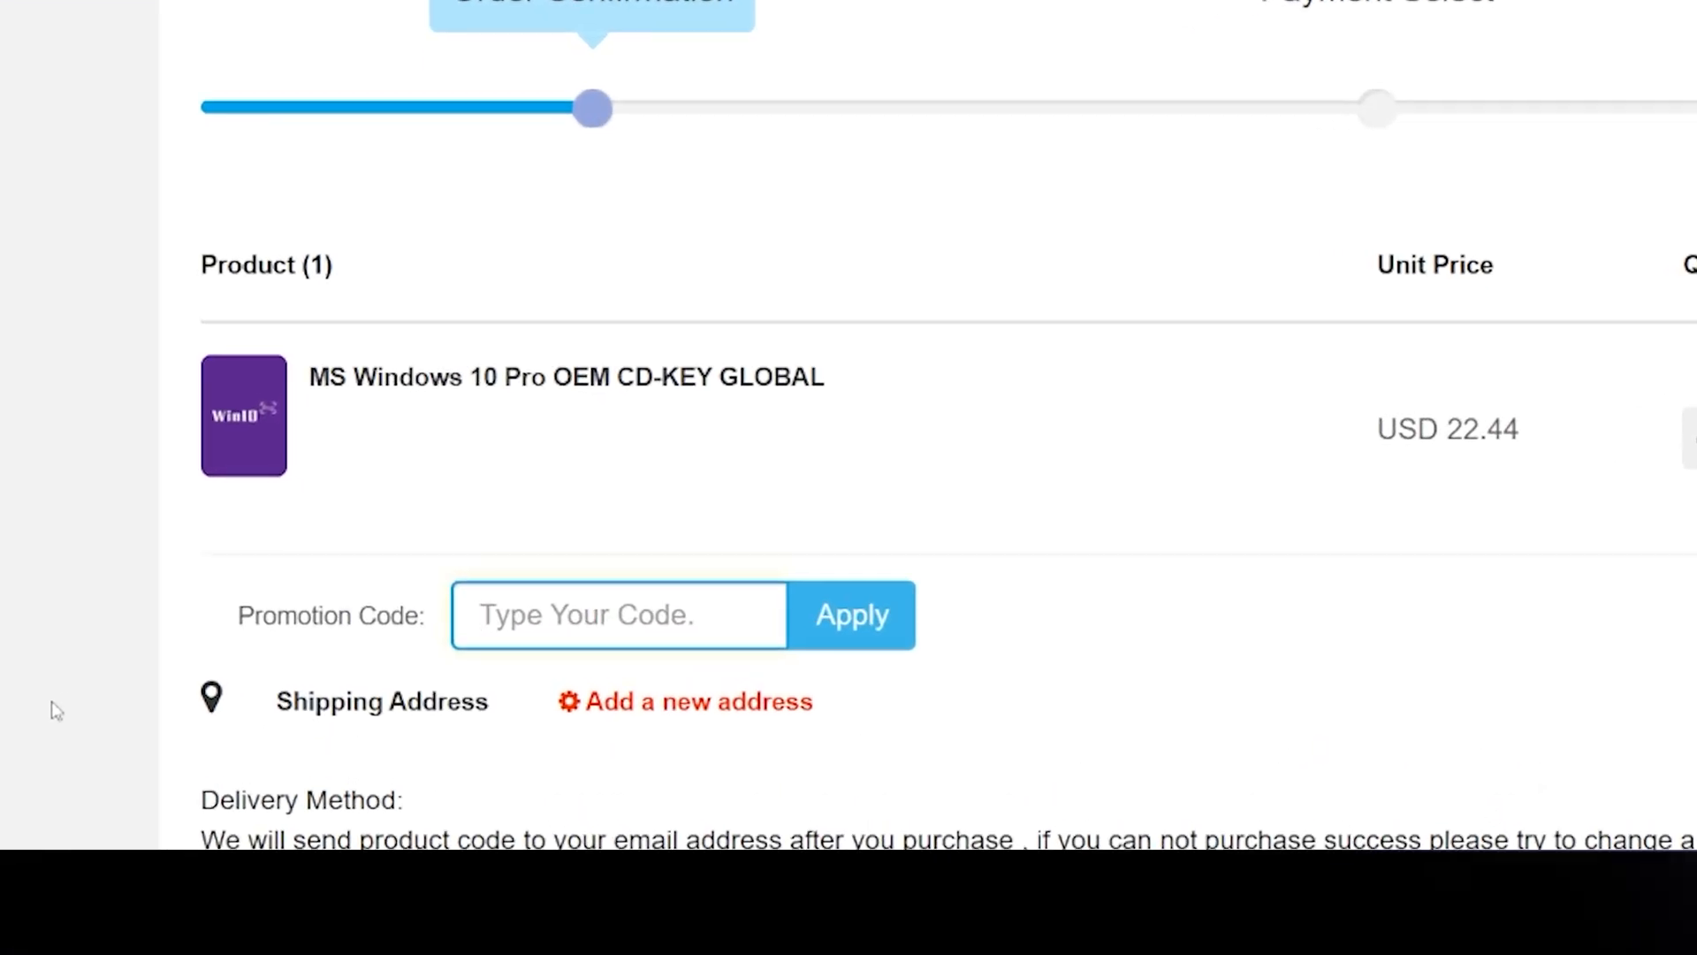
text(TT25)
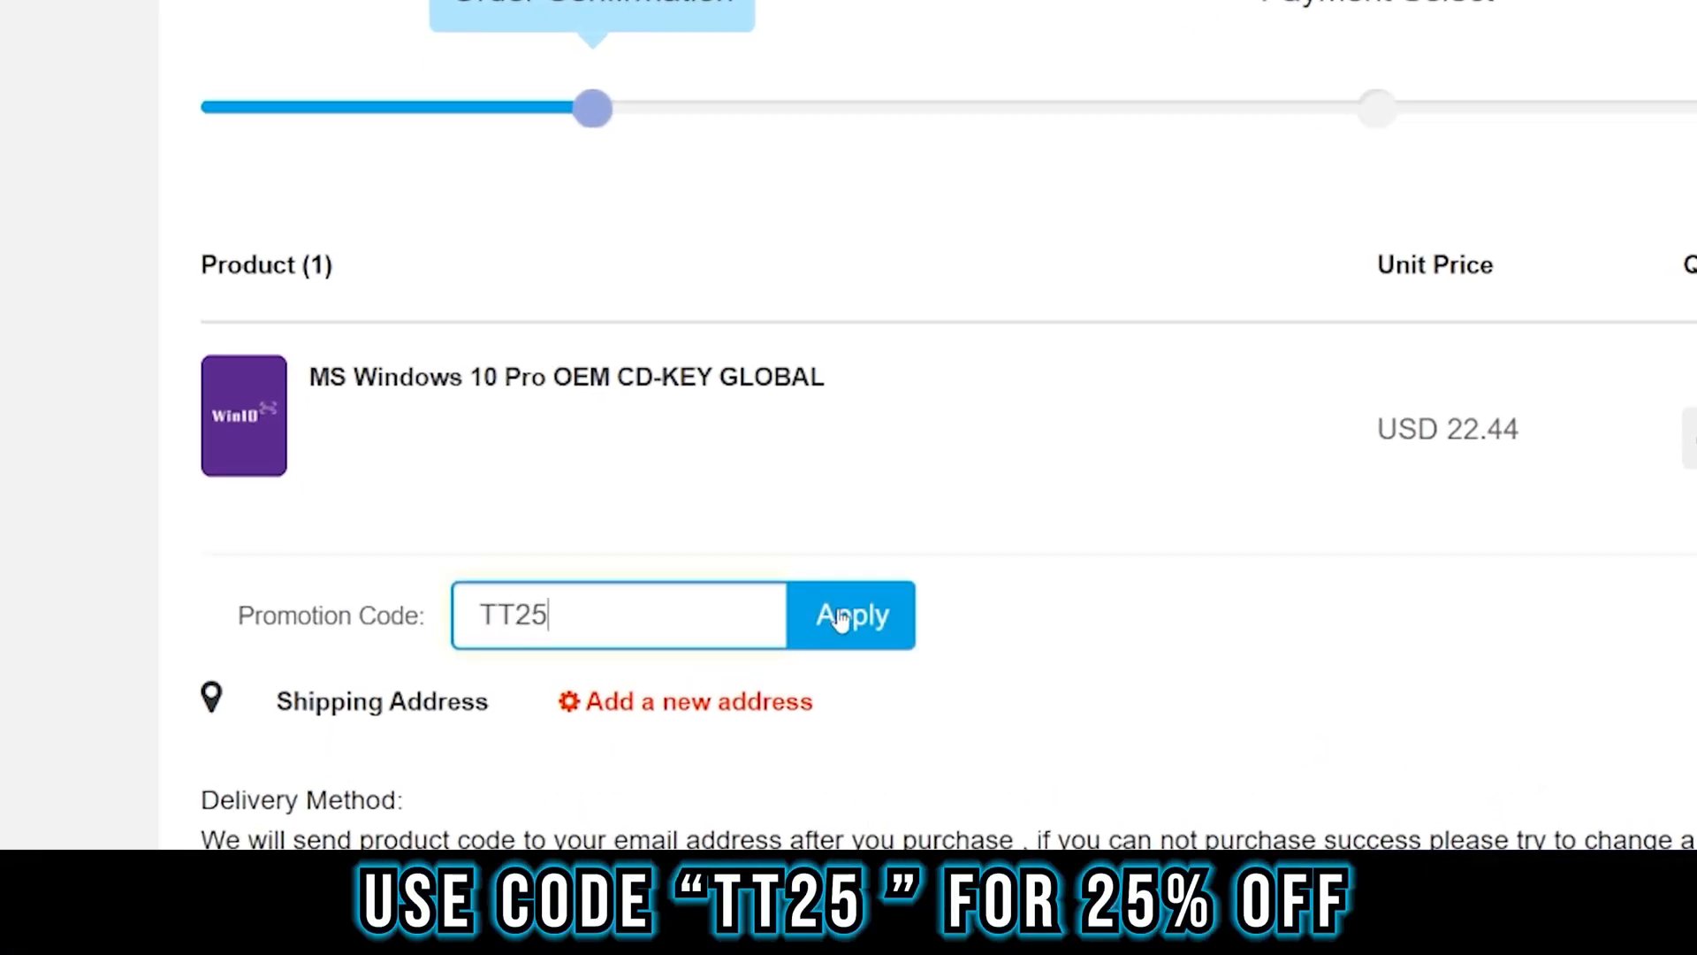
click(850, 615)
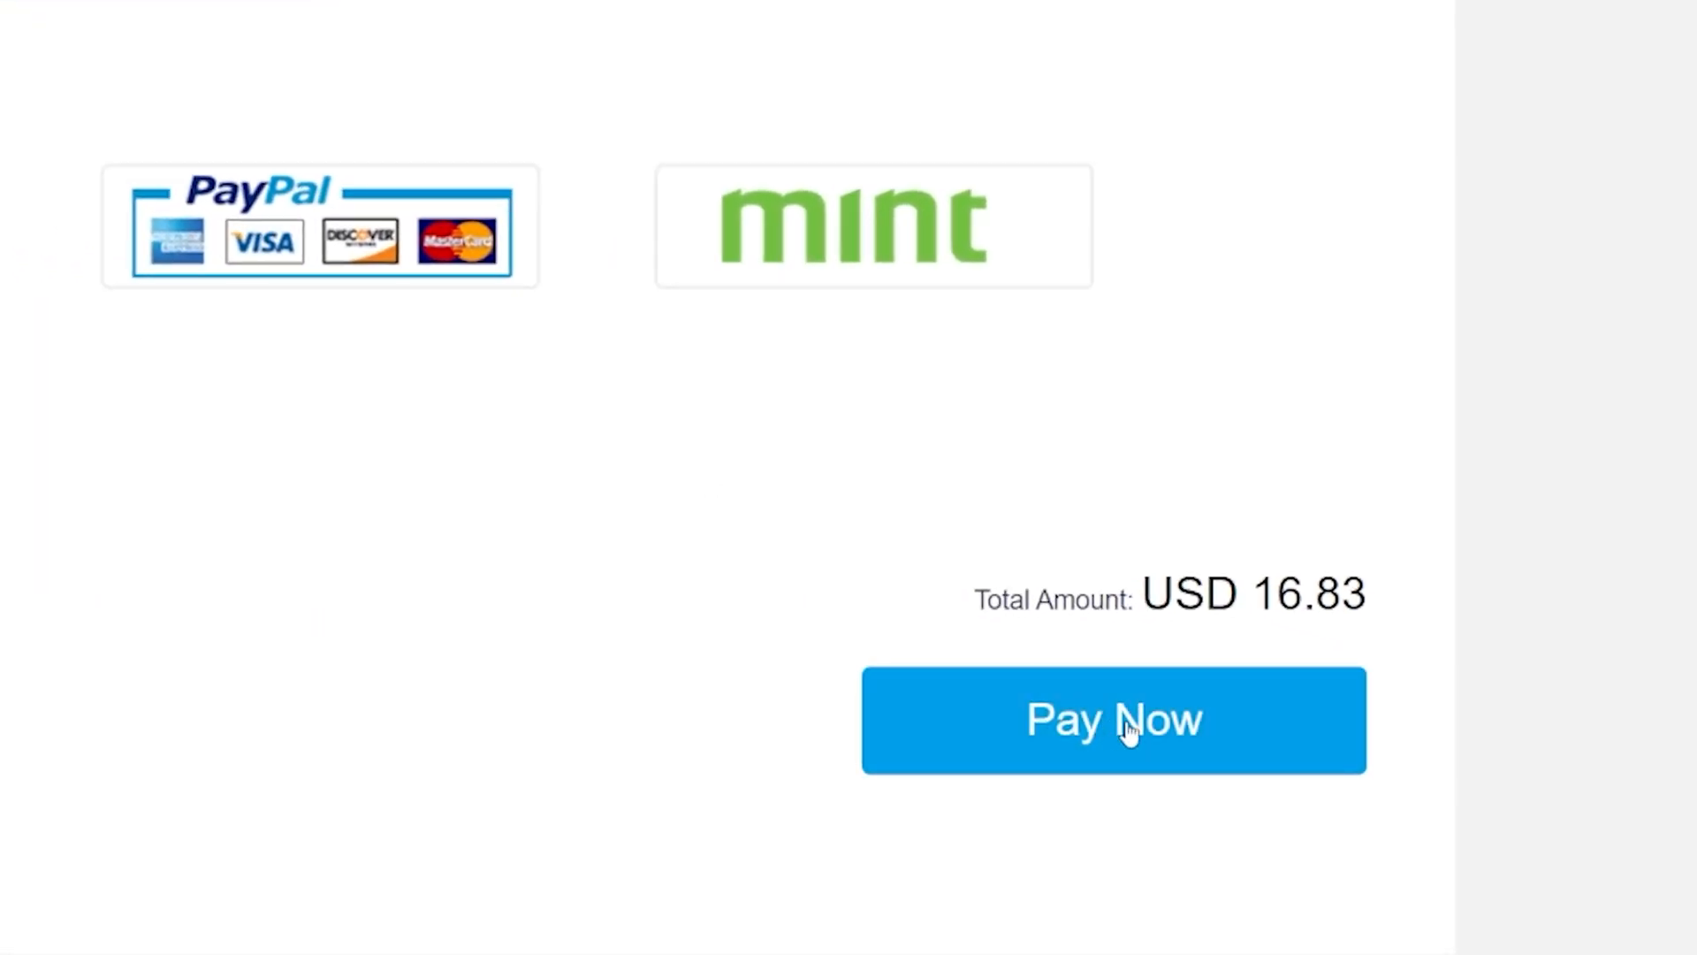
Pay for the order and view the purchased Windows 10 key
click(1112, 720)
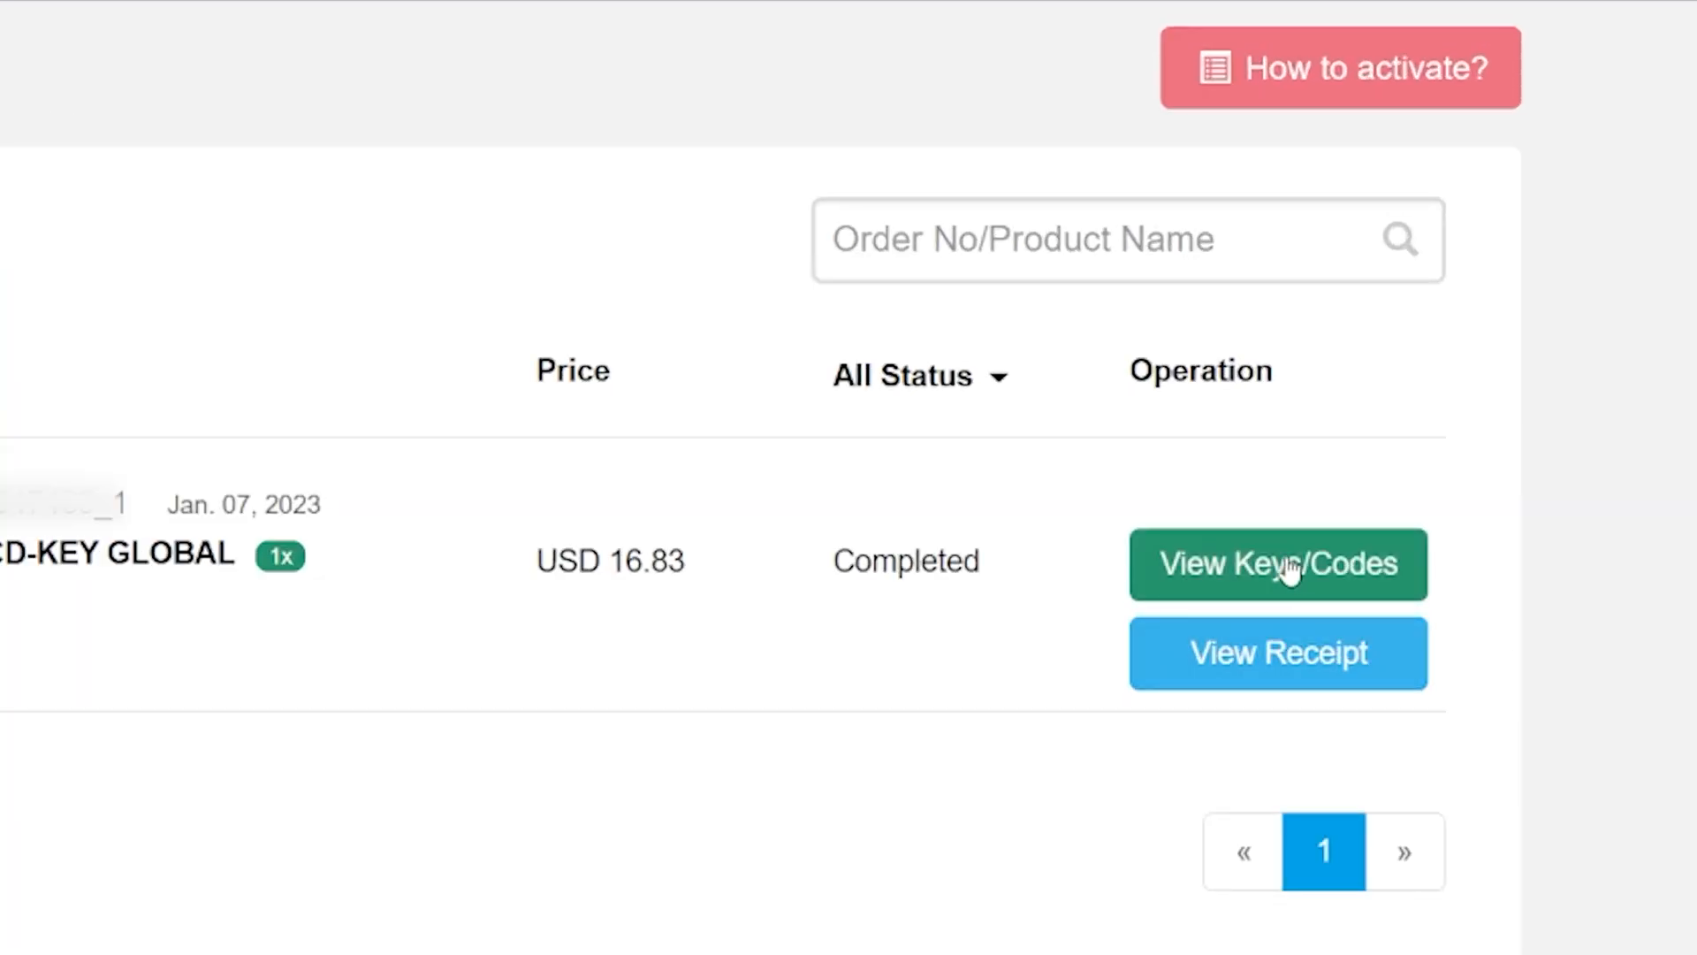
click(1277, 564)
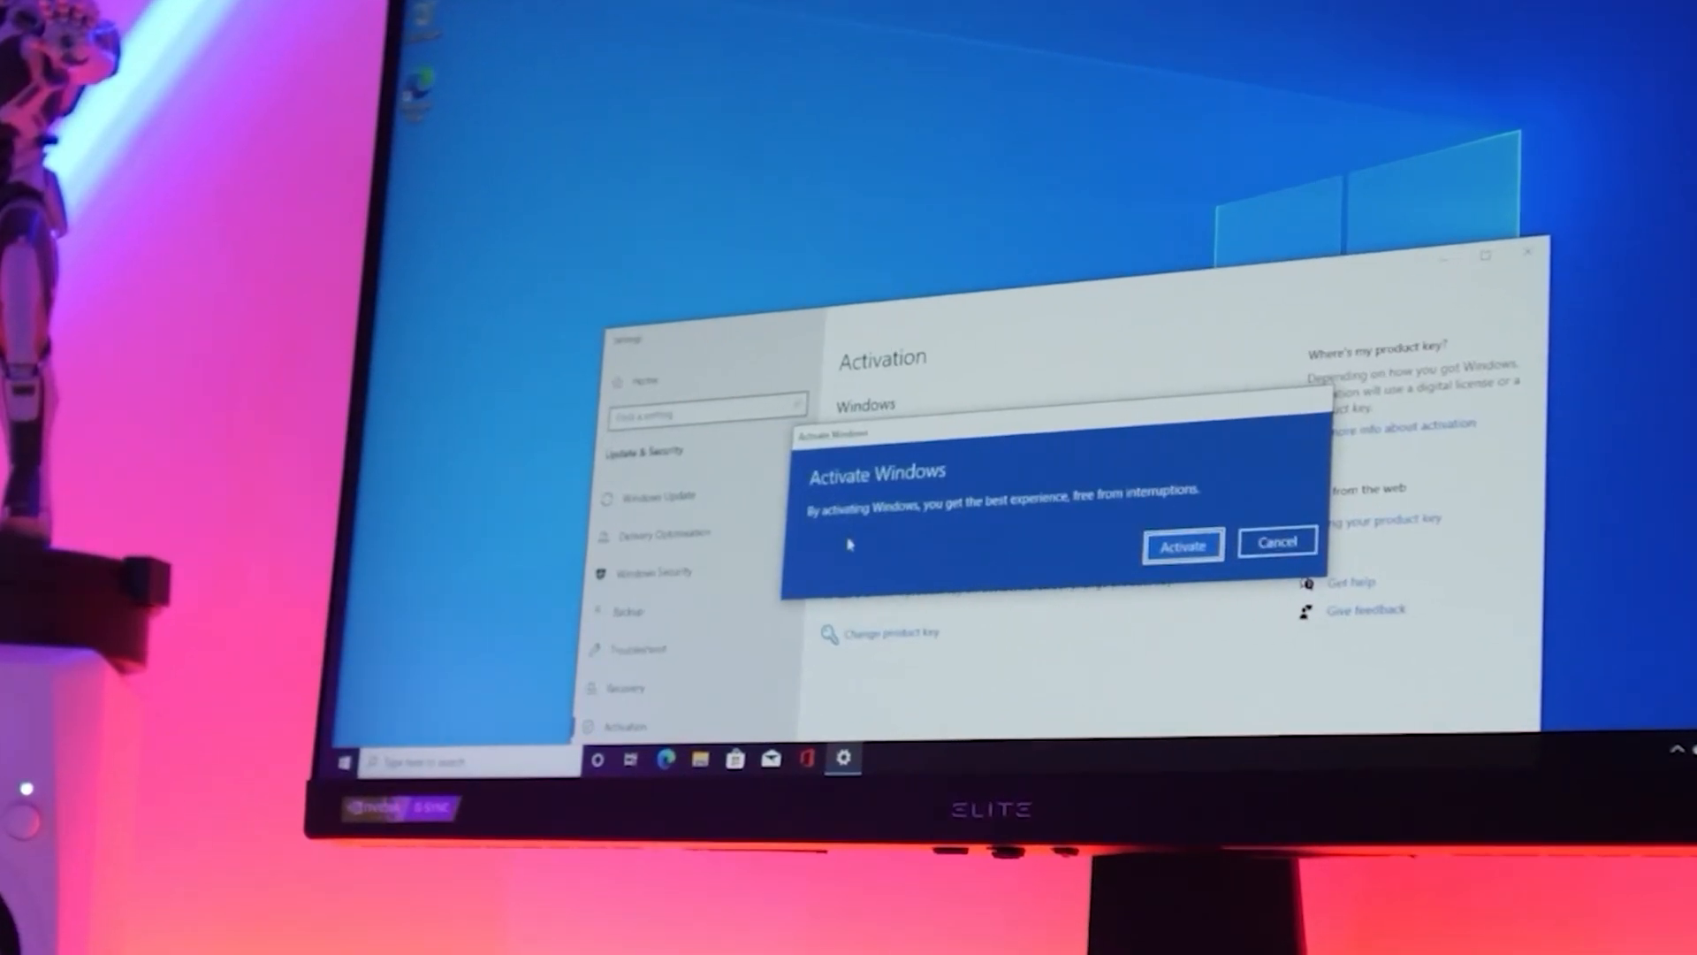
click(1183, 545)
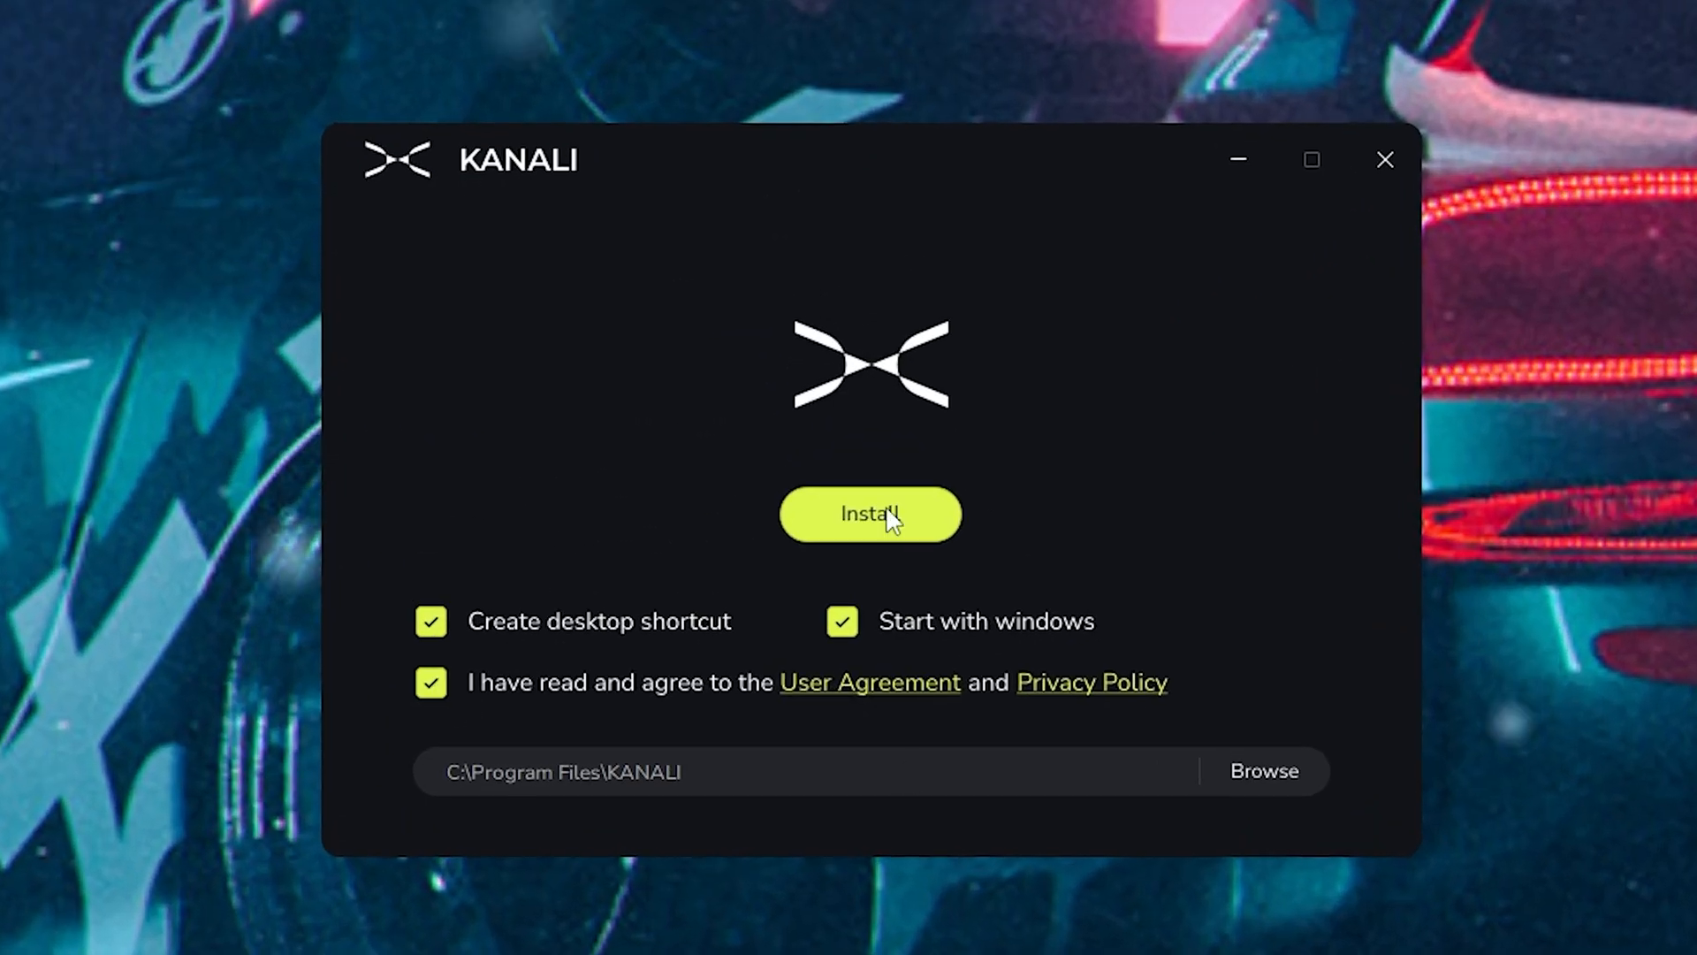
Install KANALI and reach the Panorama screen settings with display presets
click(869, 512)
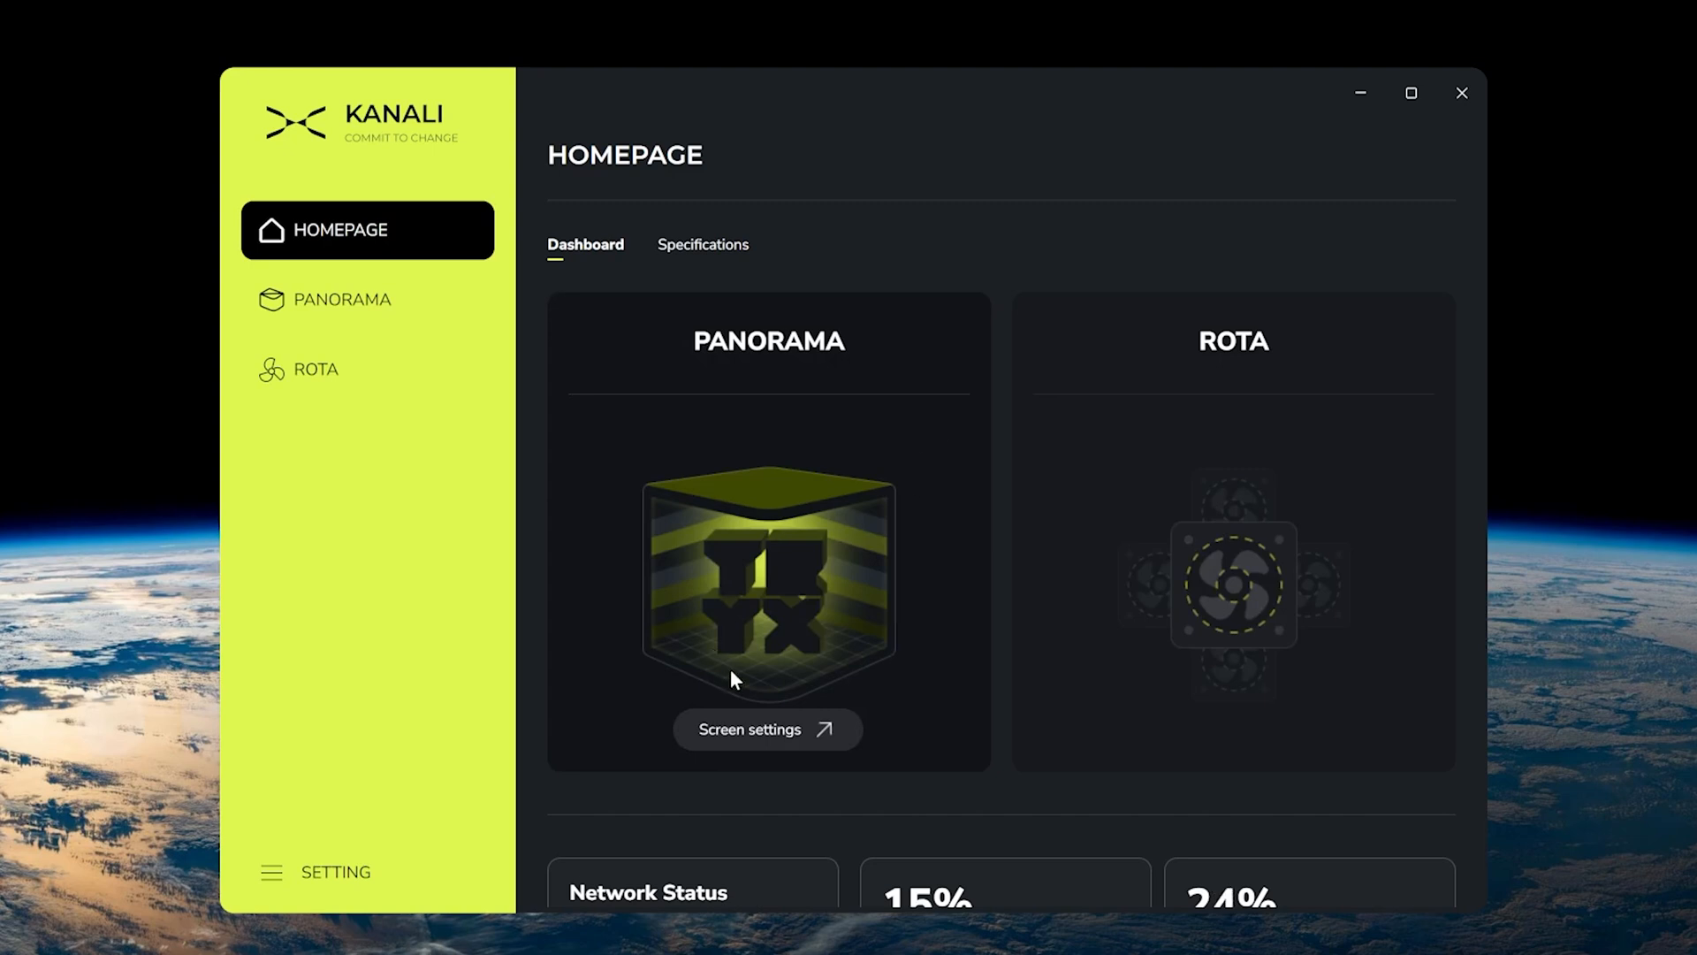
click(342, 301)
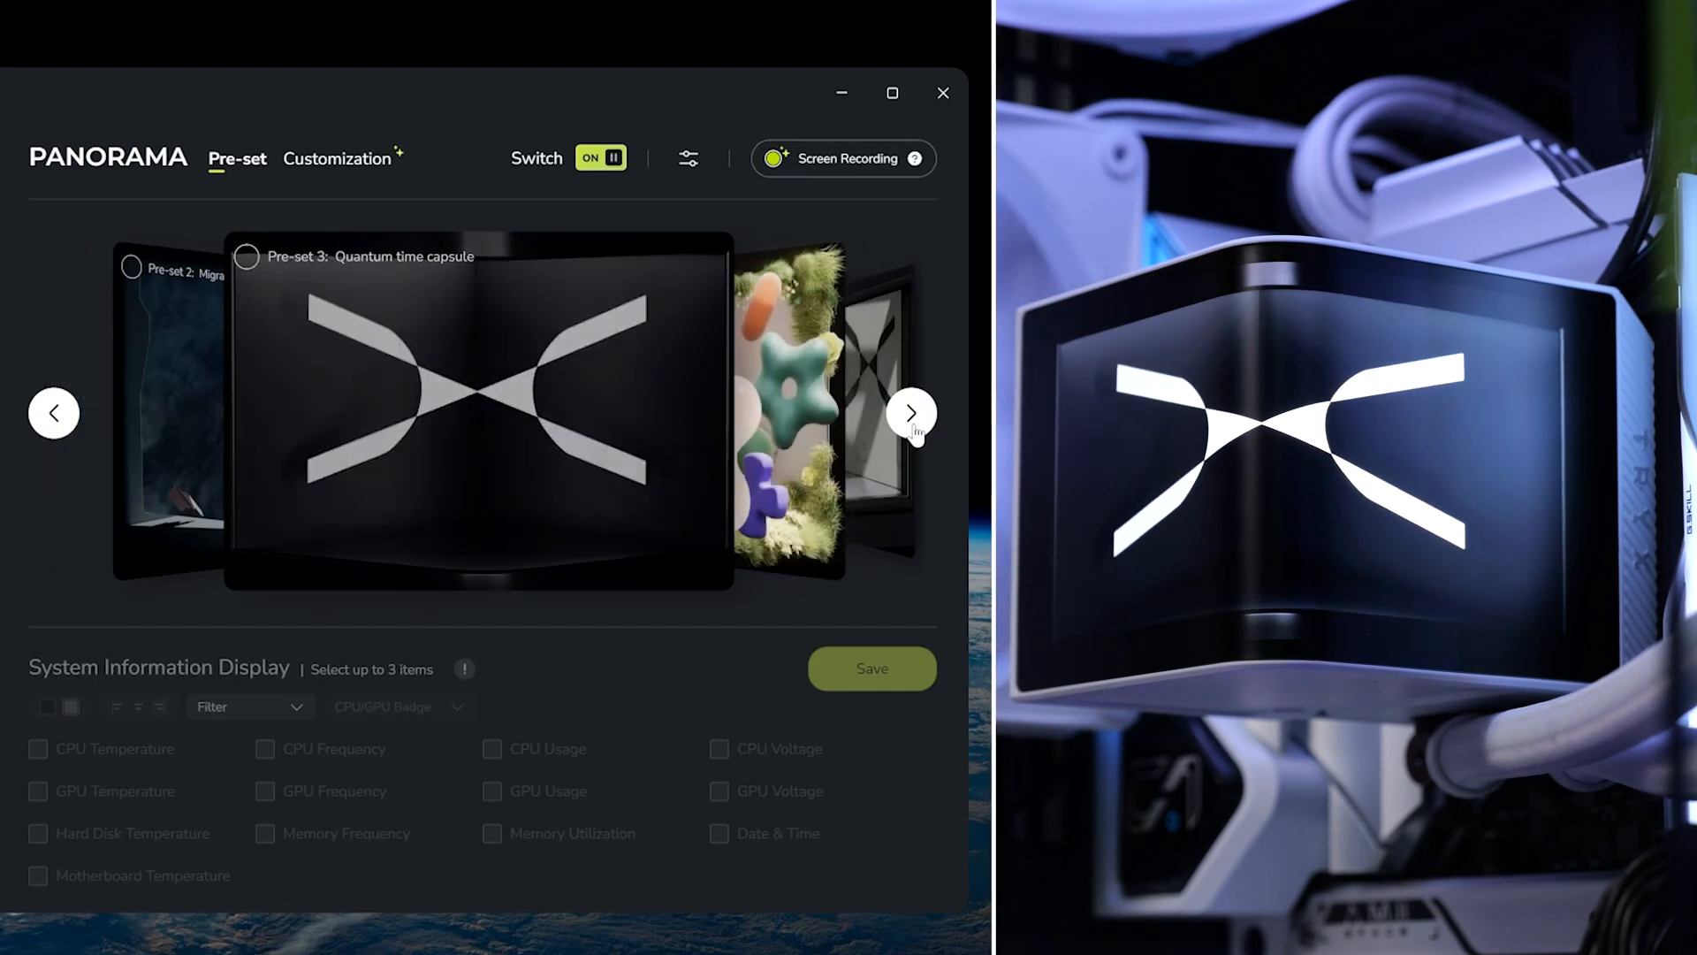
Advance the preset carousel and put the colourful blobs Pre-set 4 on the AIO display
click(912, 412)
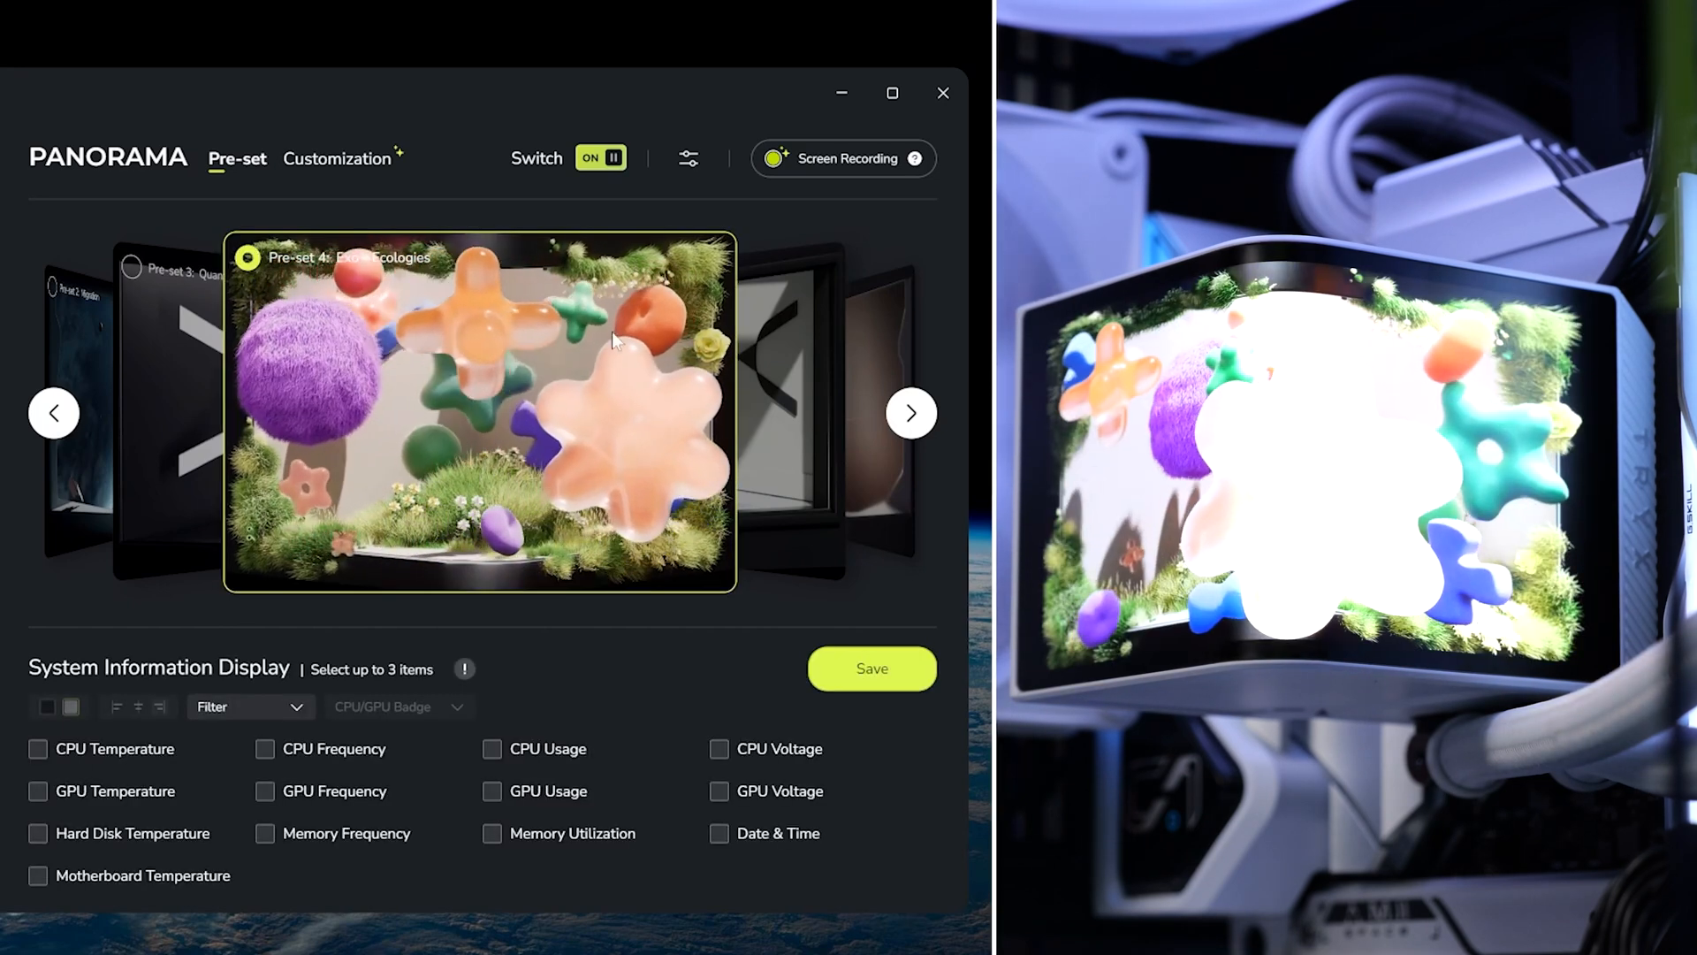
click(911, 412)
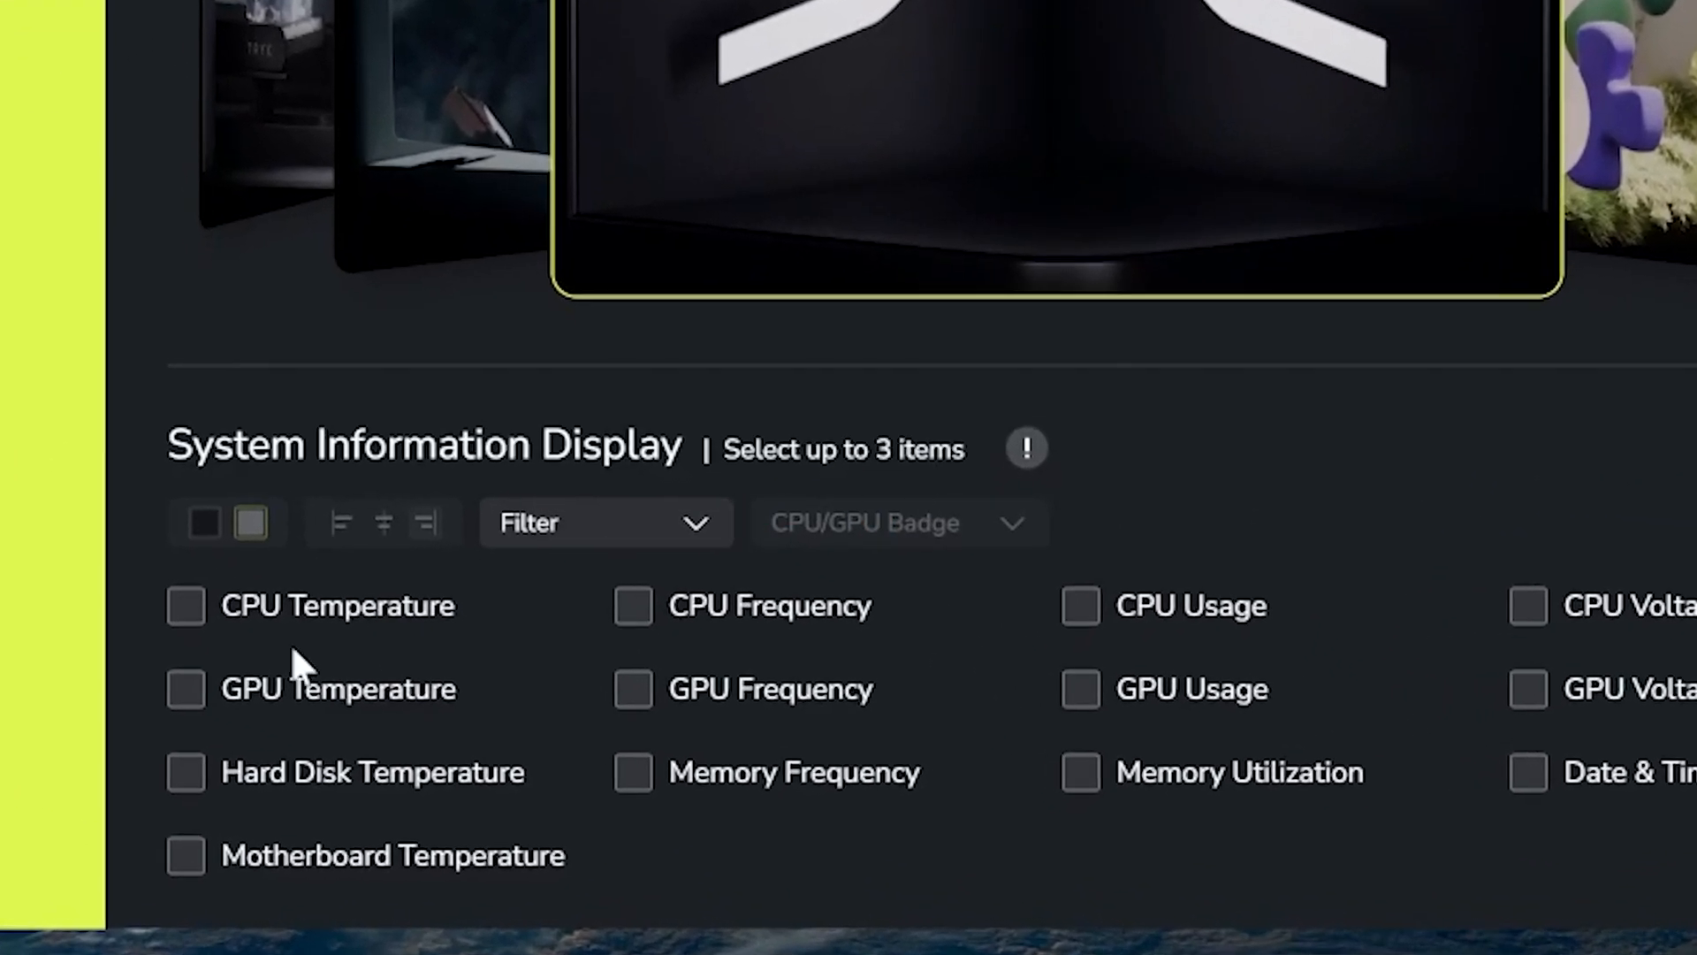
Enable CPU and GPU Temperature on the display with a chosen CPU/GPU badge style
click(184, 605)
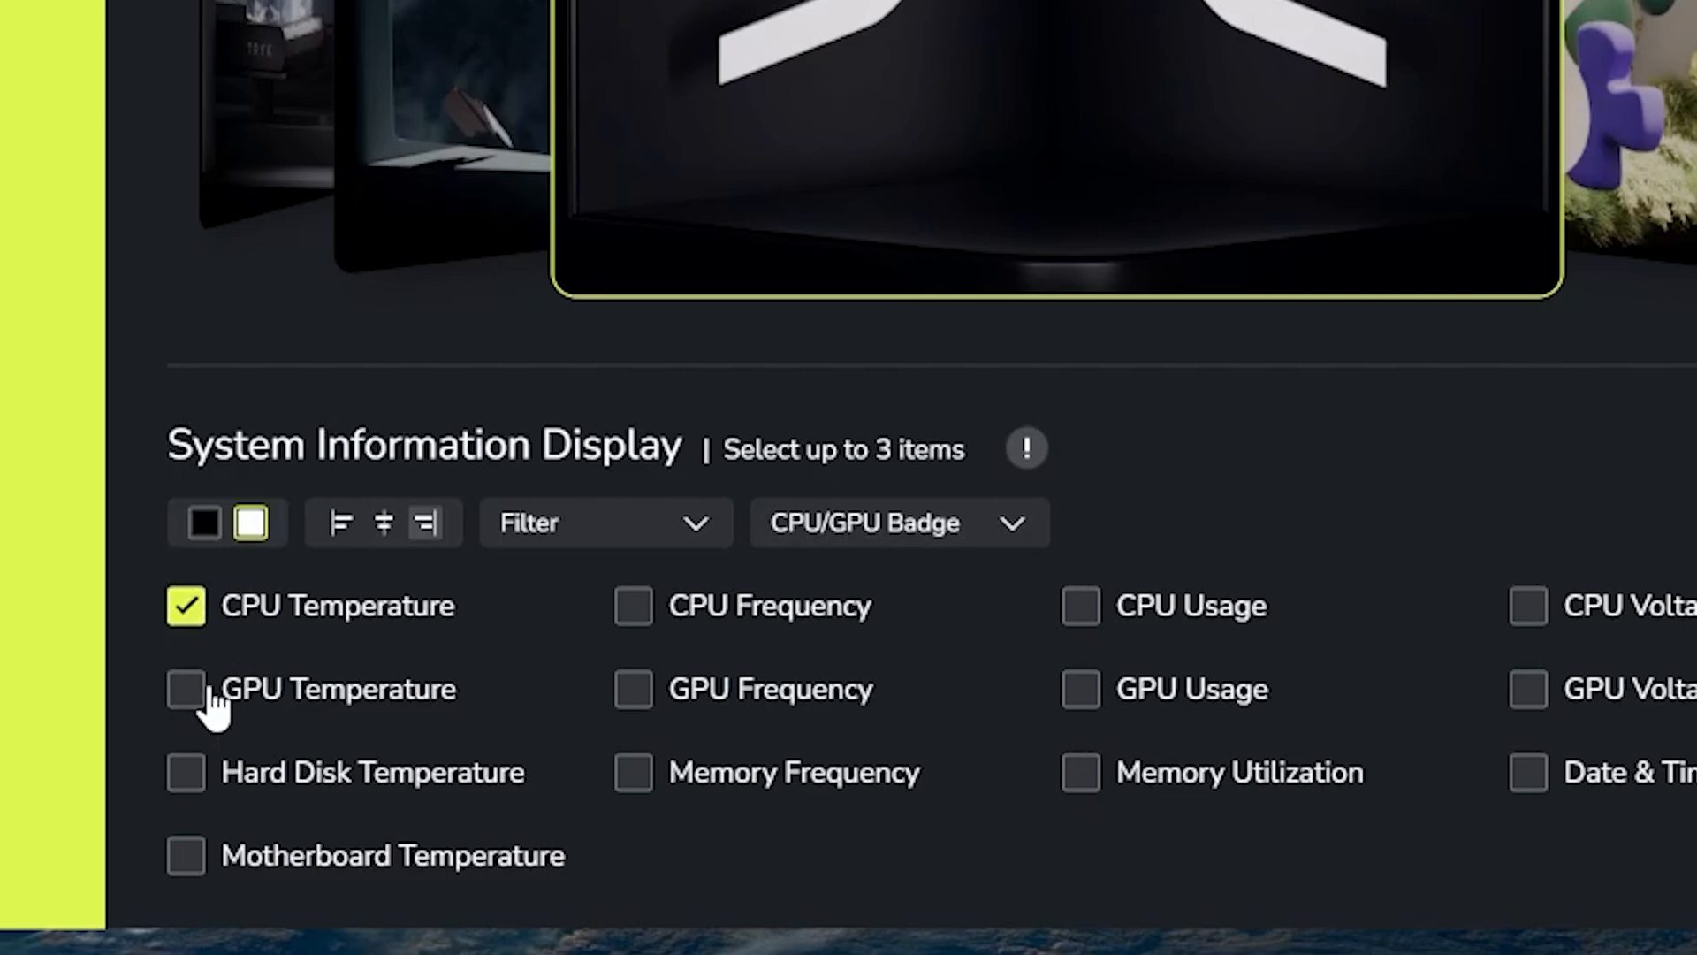
click(186, 688)
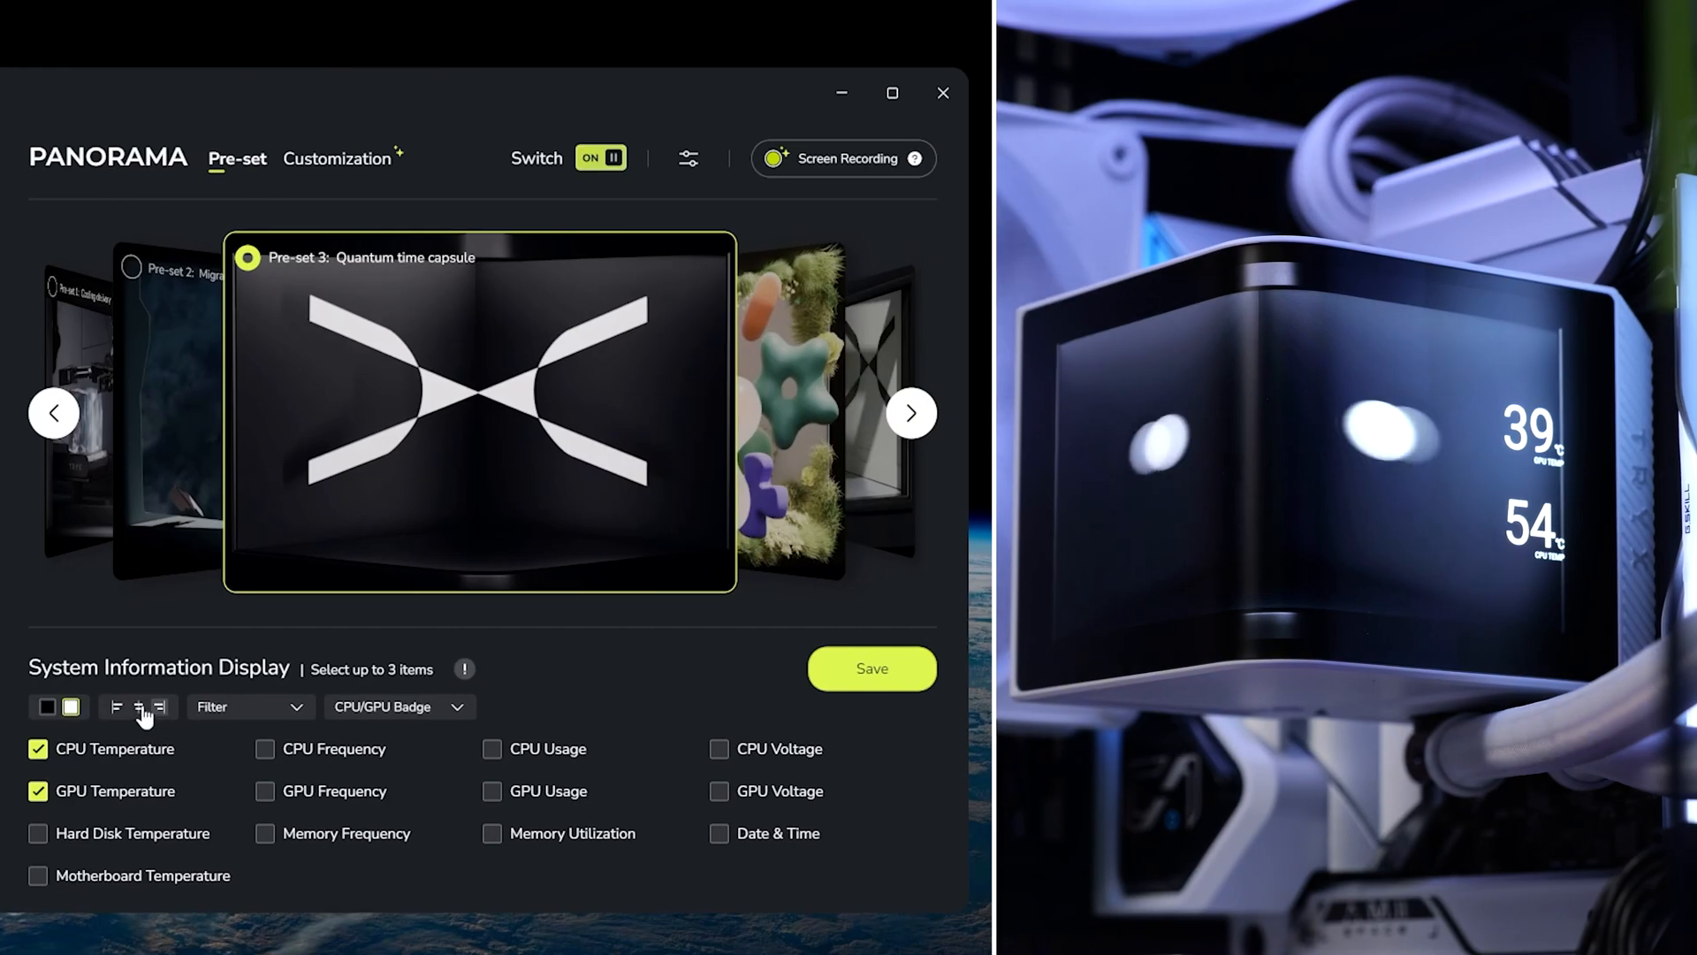
mouse_move(725, 689)
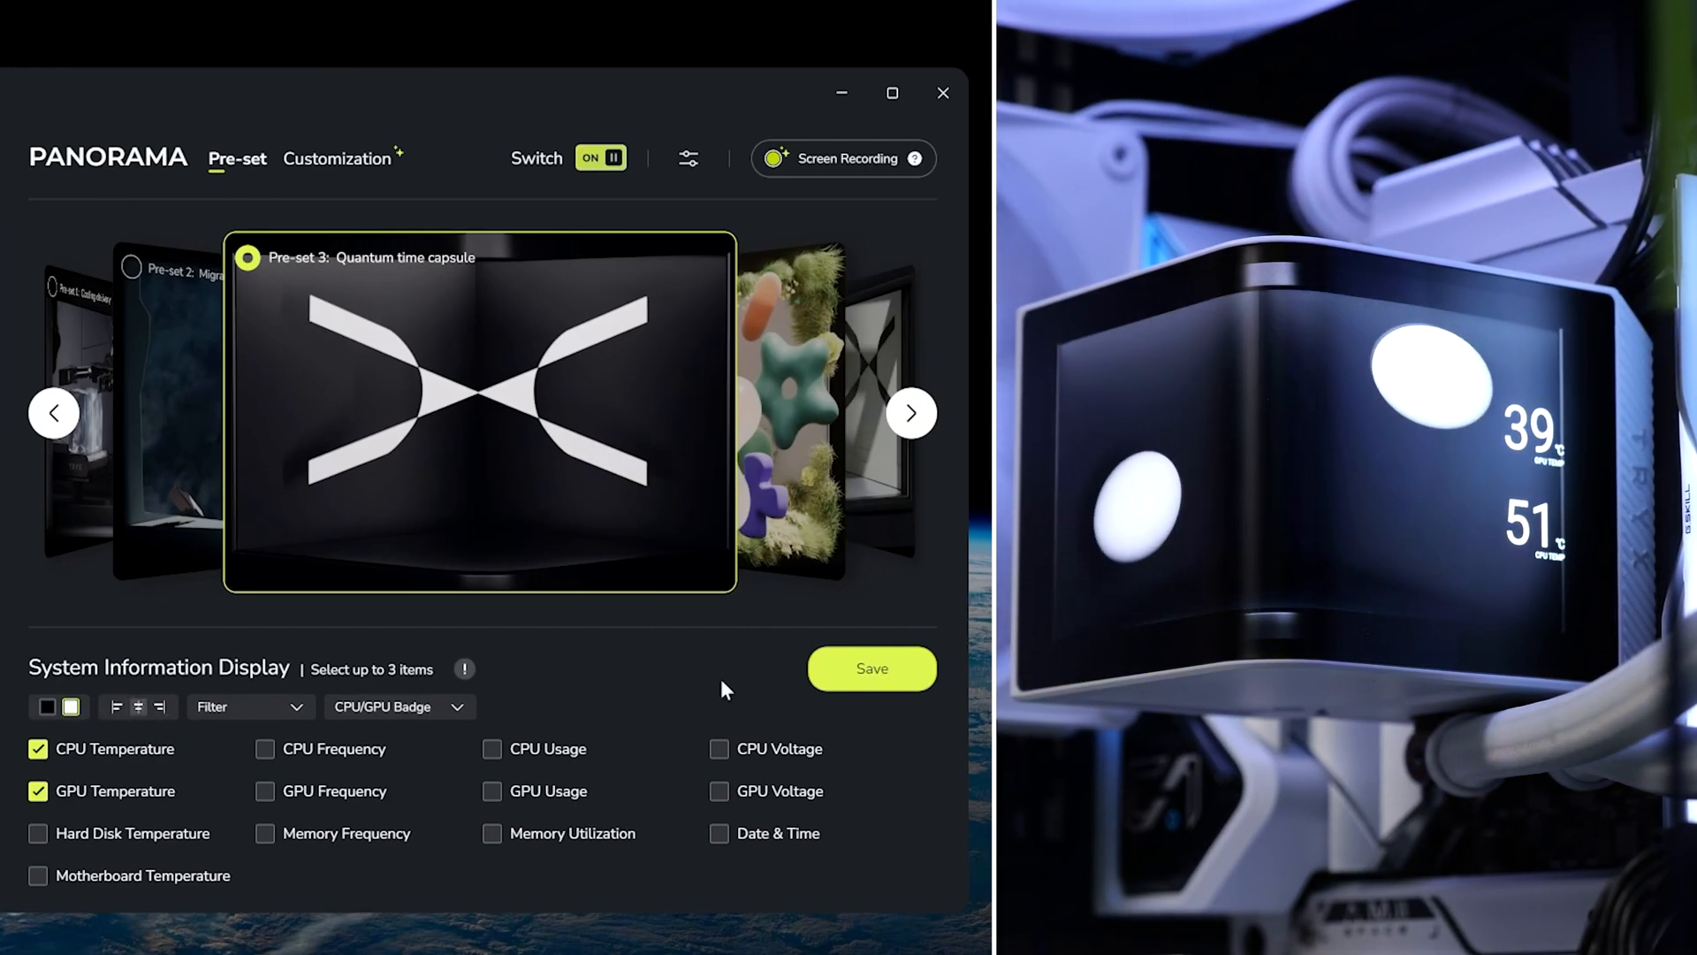
click(398, 706)
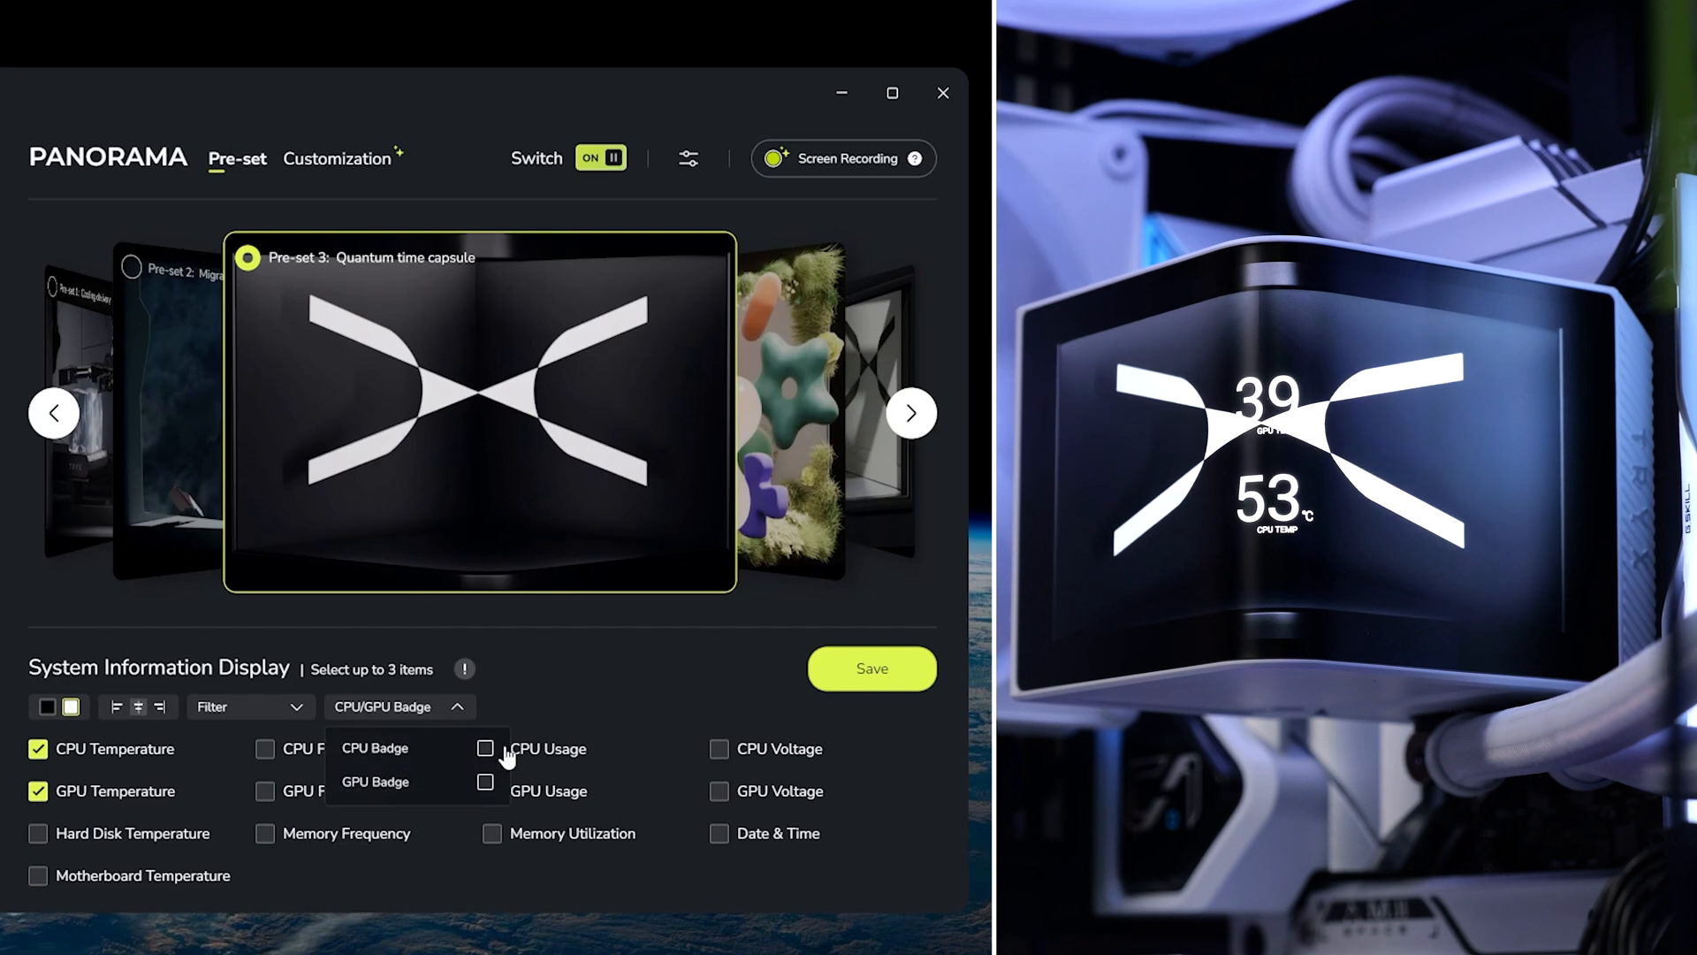
click(484, 782)
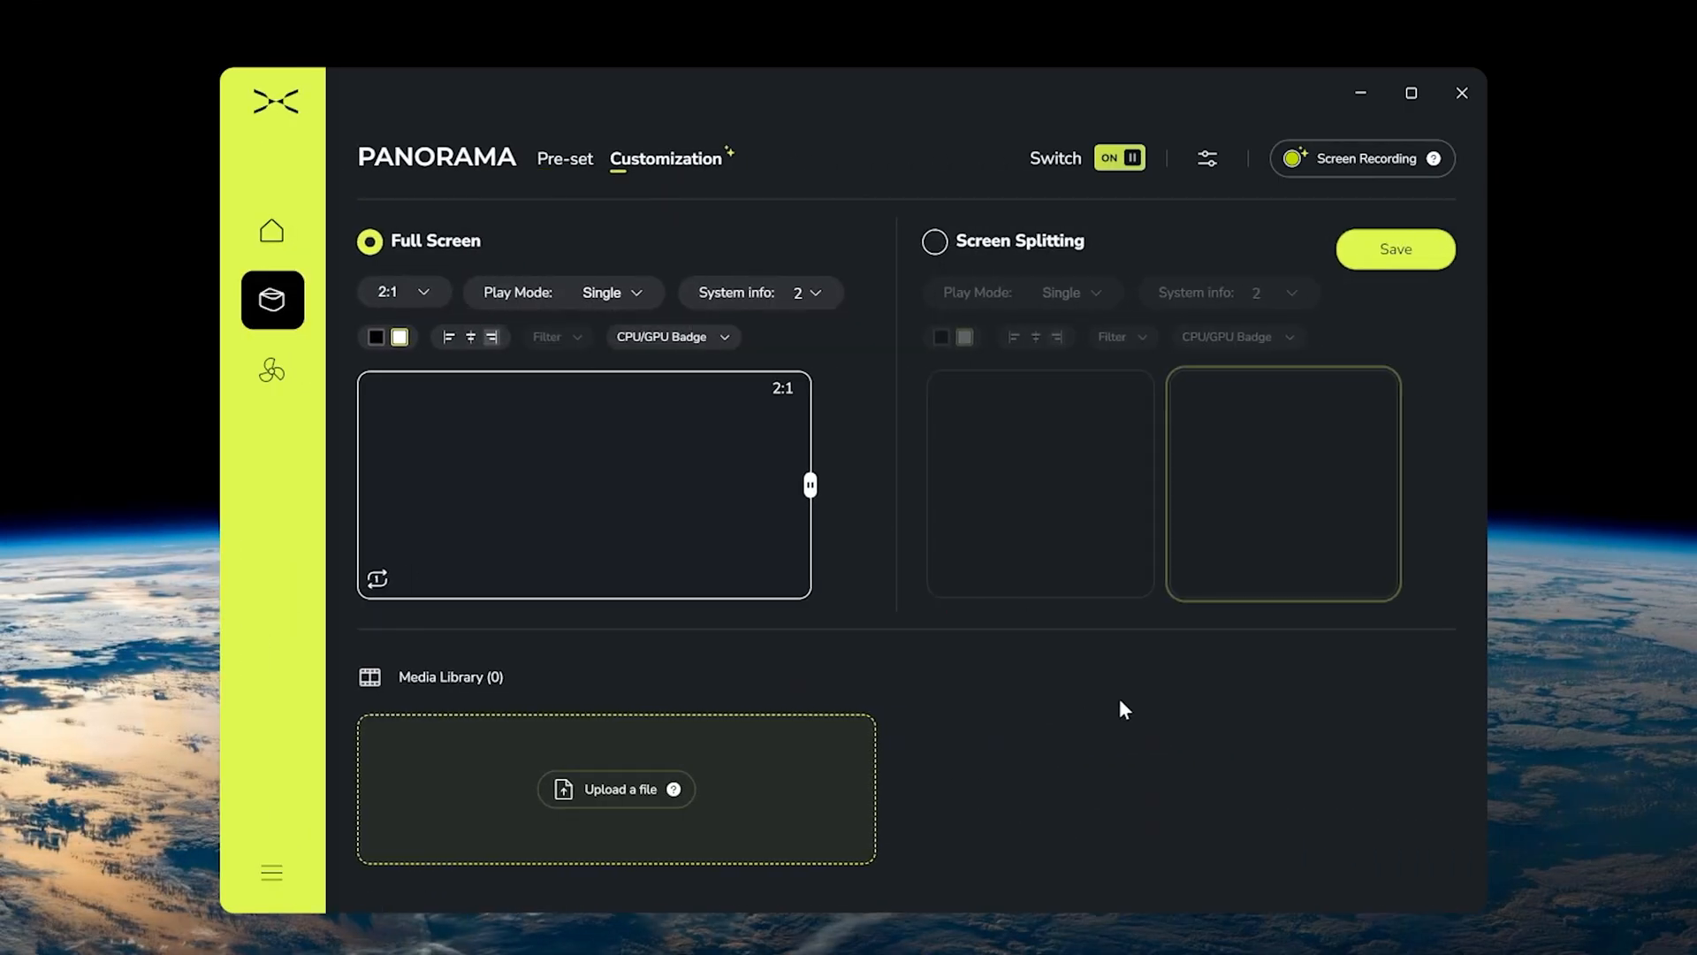
Upload the first recent video cropped 2:1 for full screen, then switch to Screen Splitting
click(615, 789)
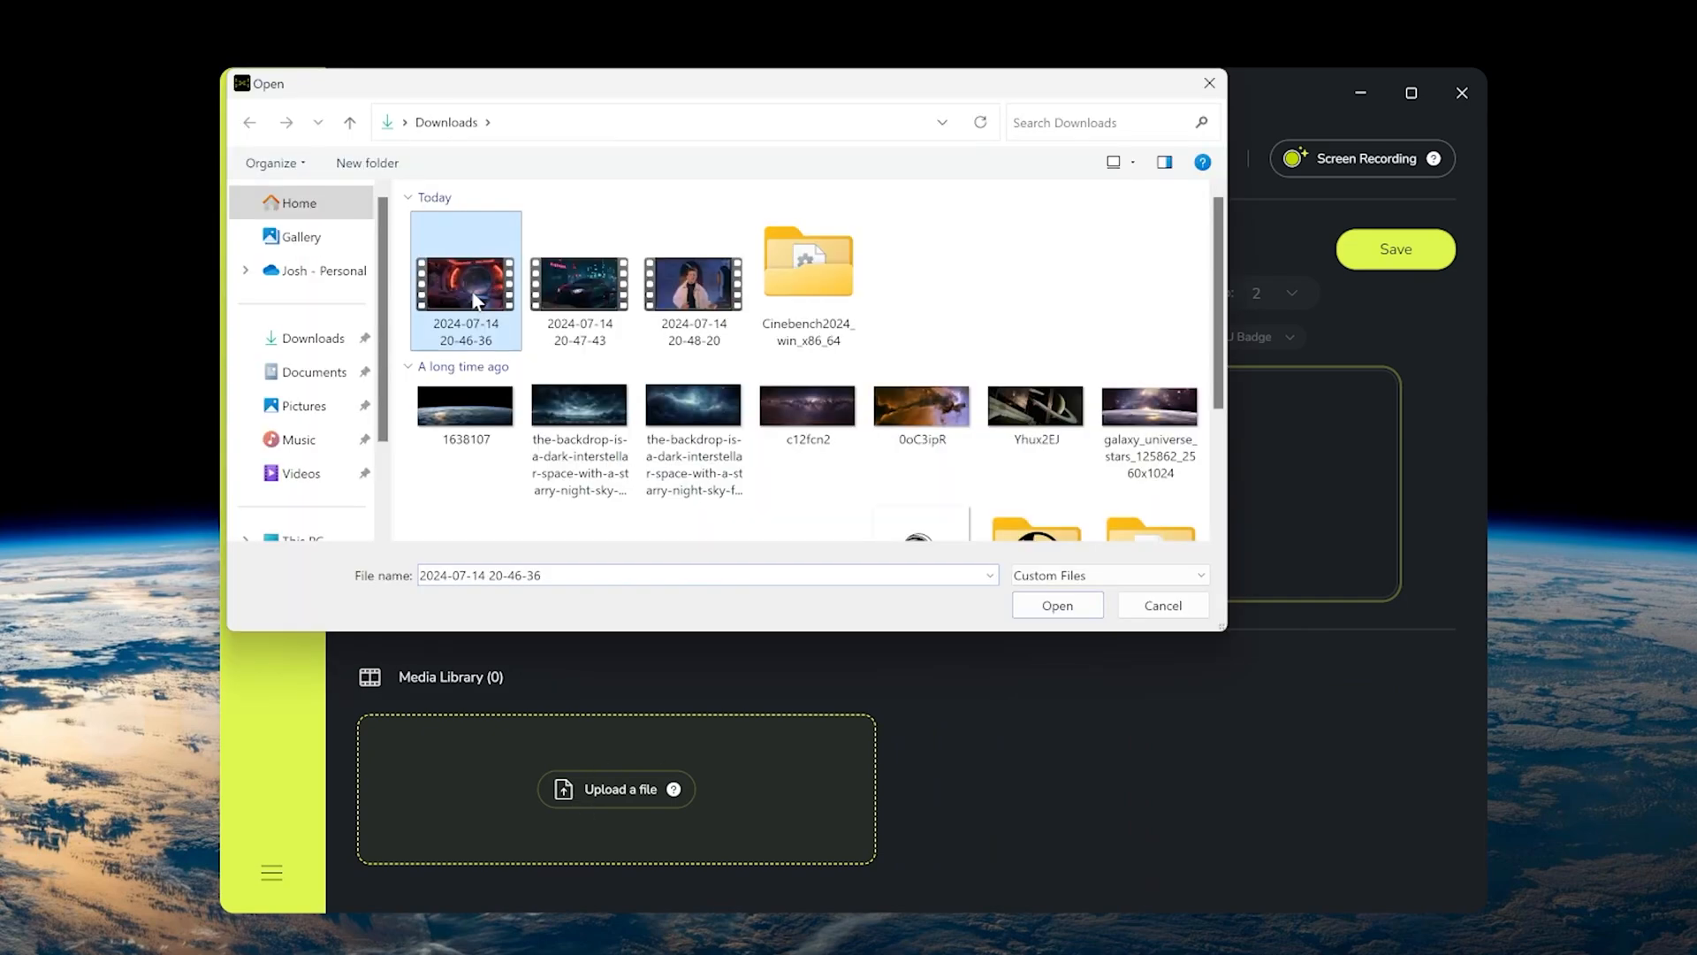
click(1058, 604)
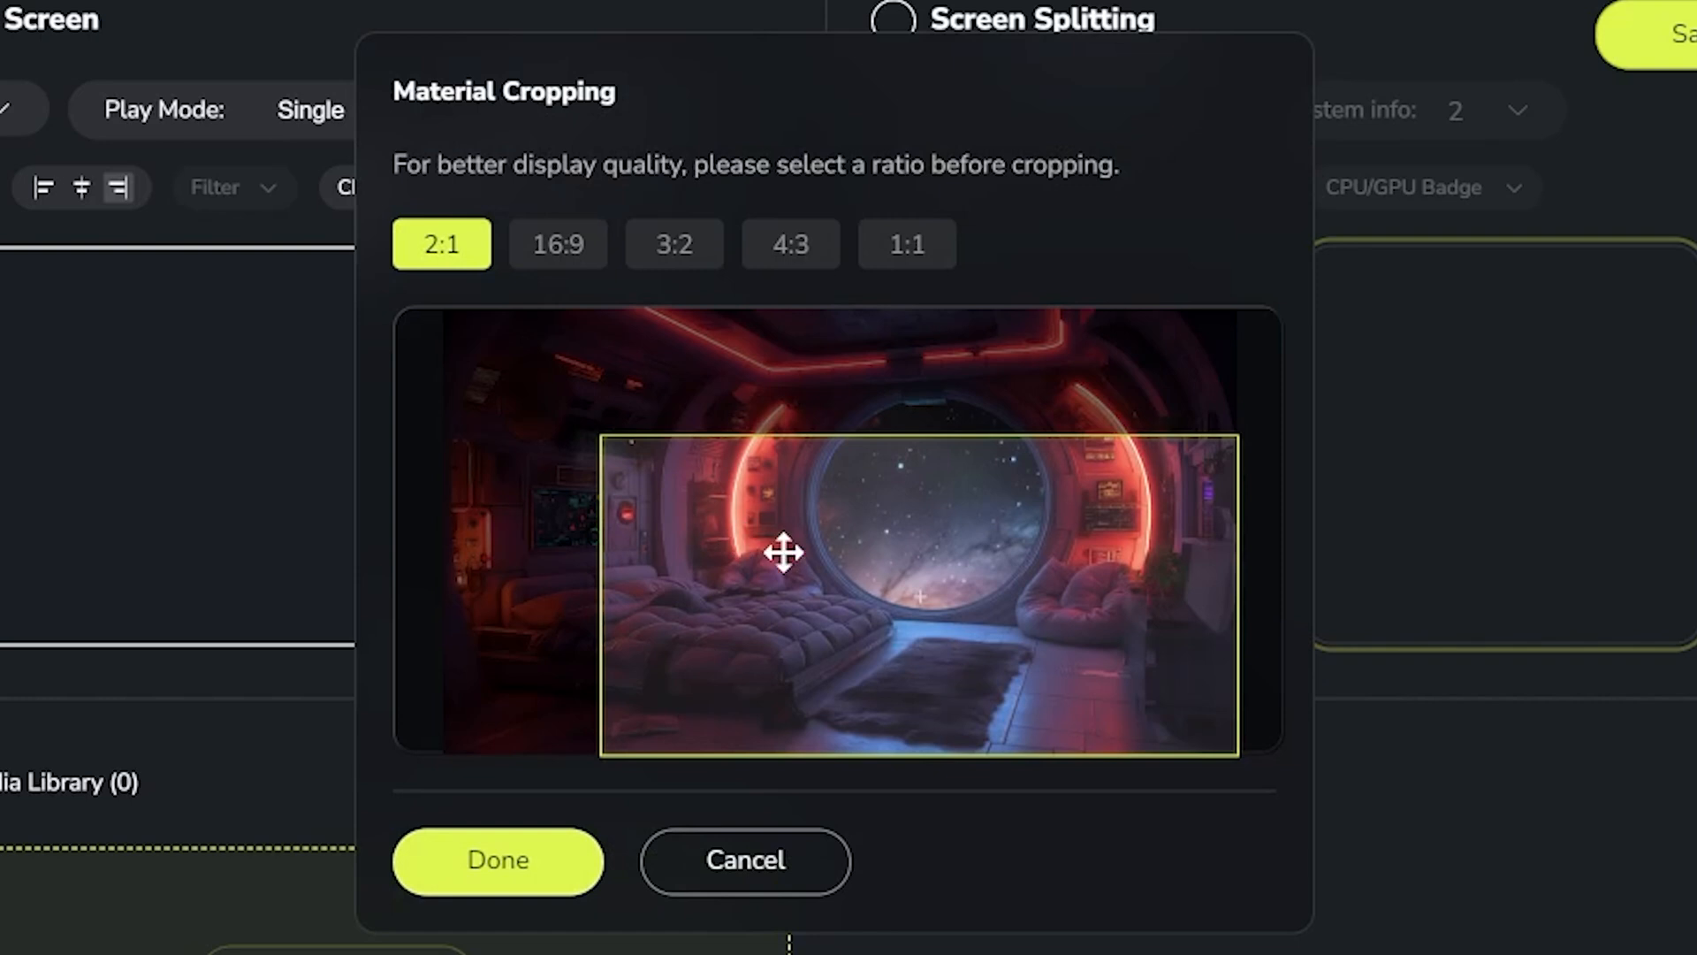
mouse_move(594, 447)
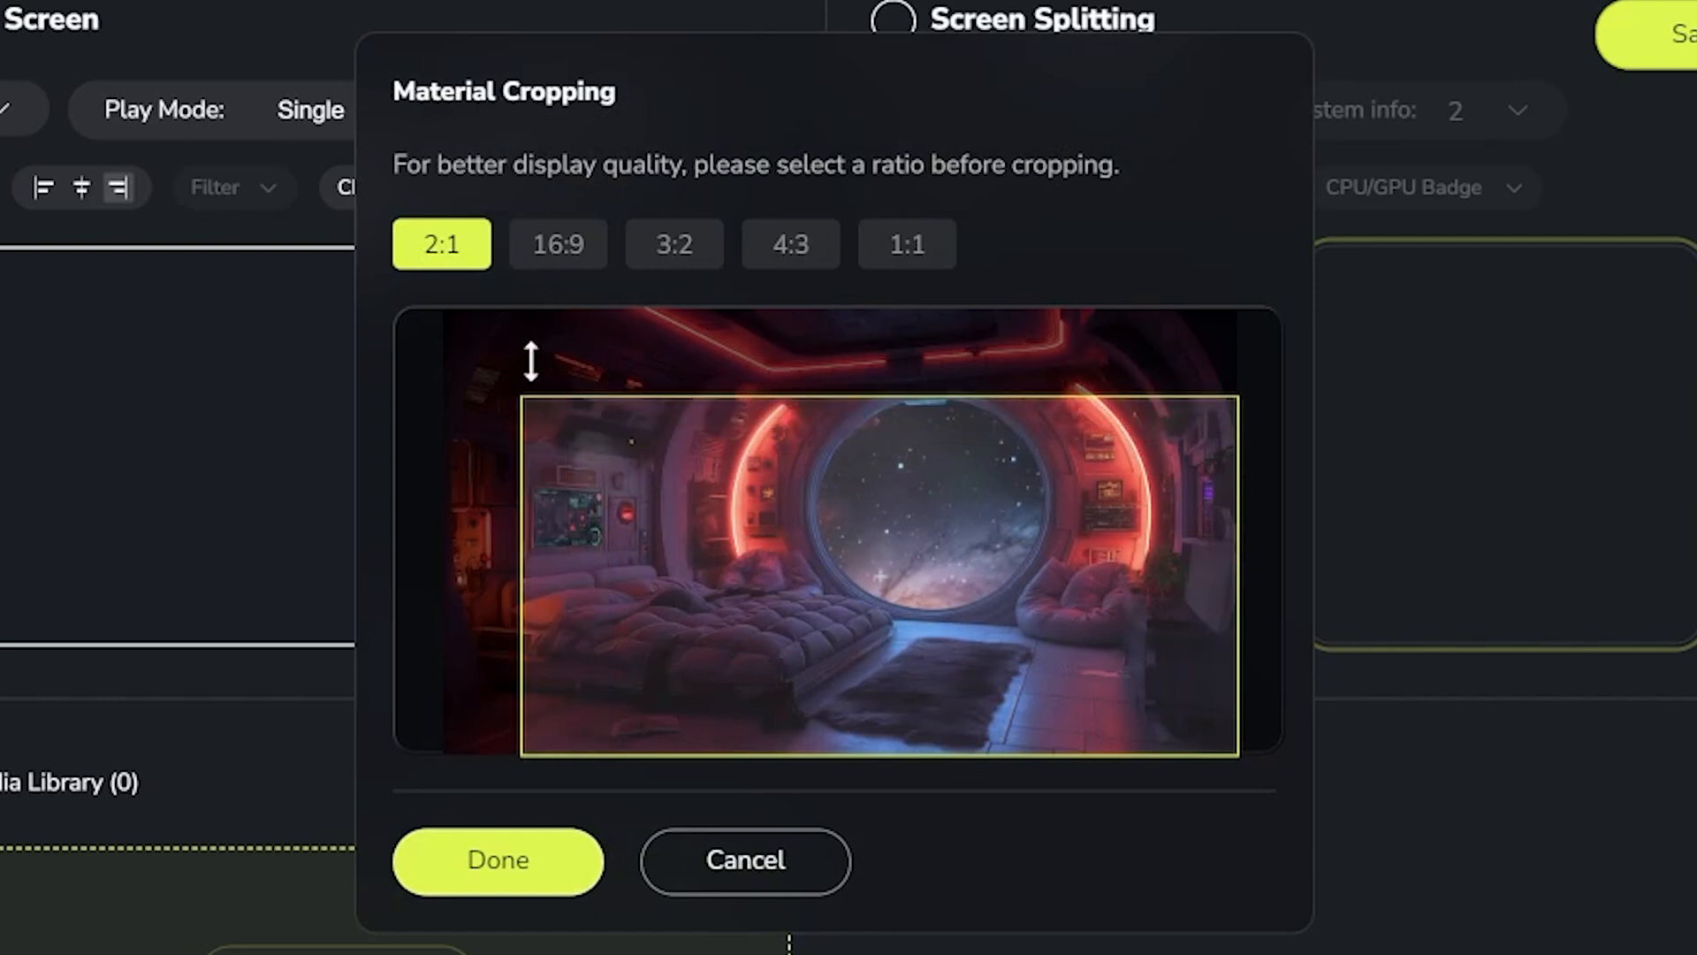
click(497, 861)
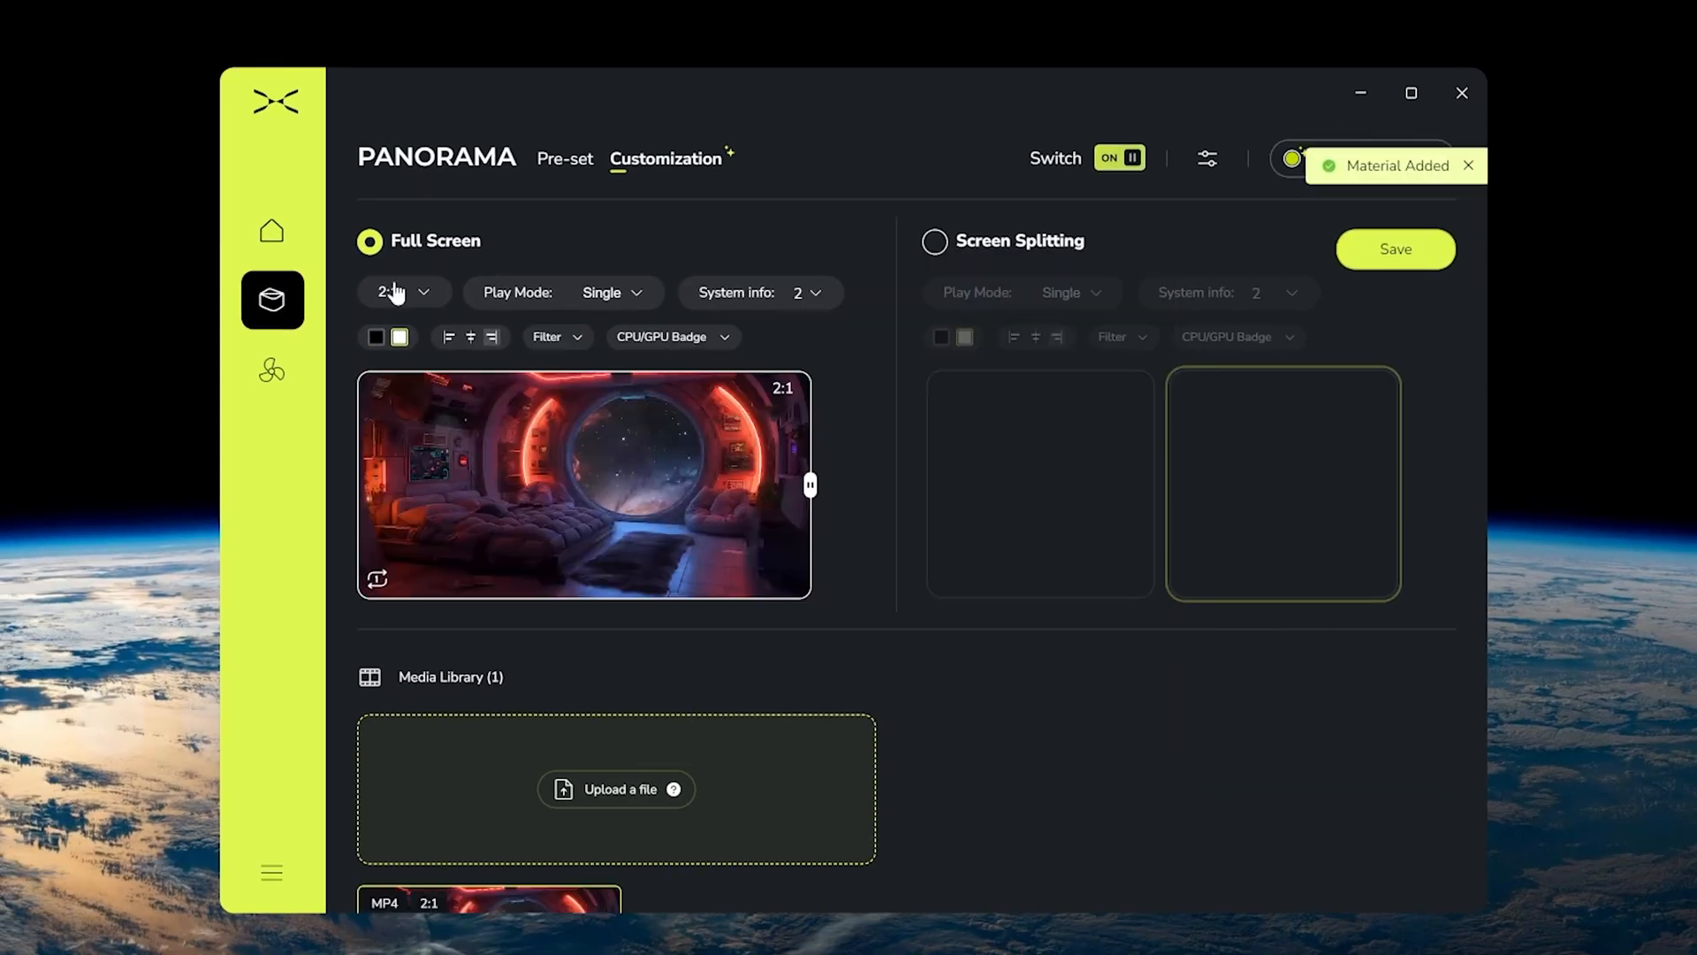
click(403, 292)
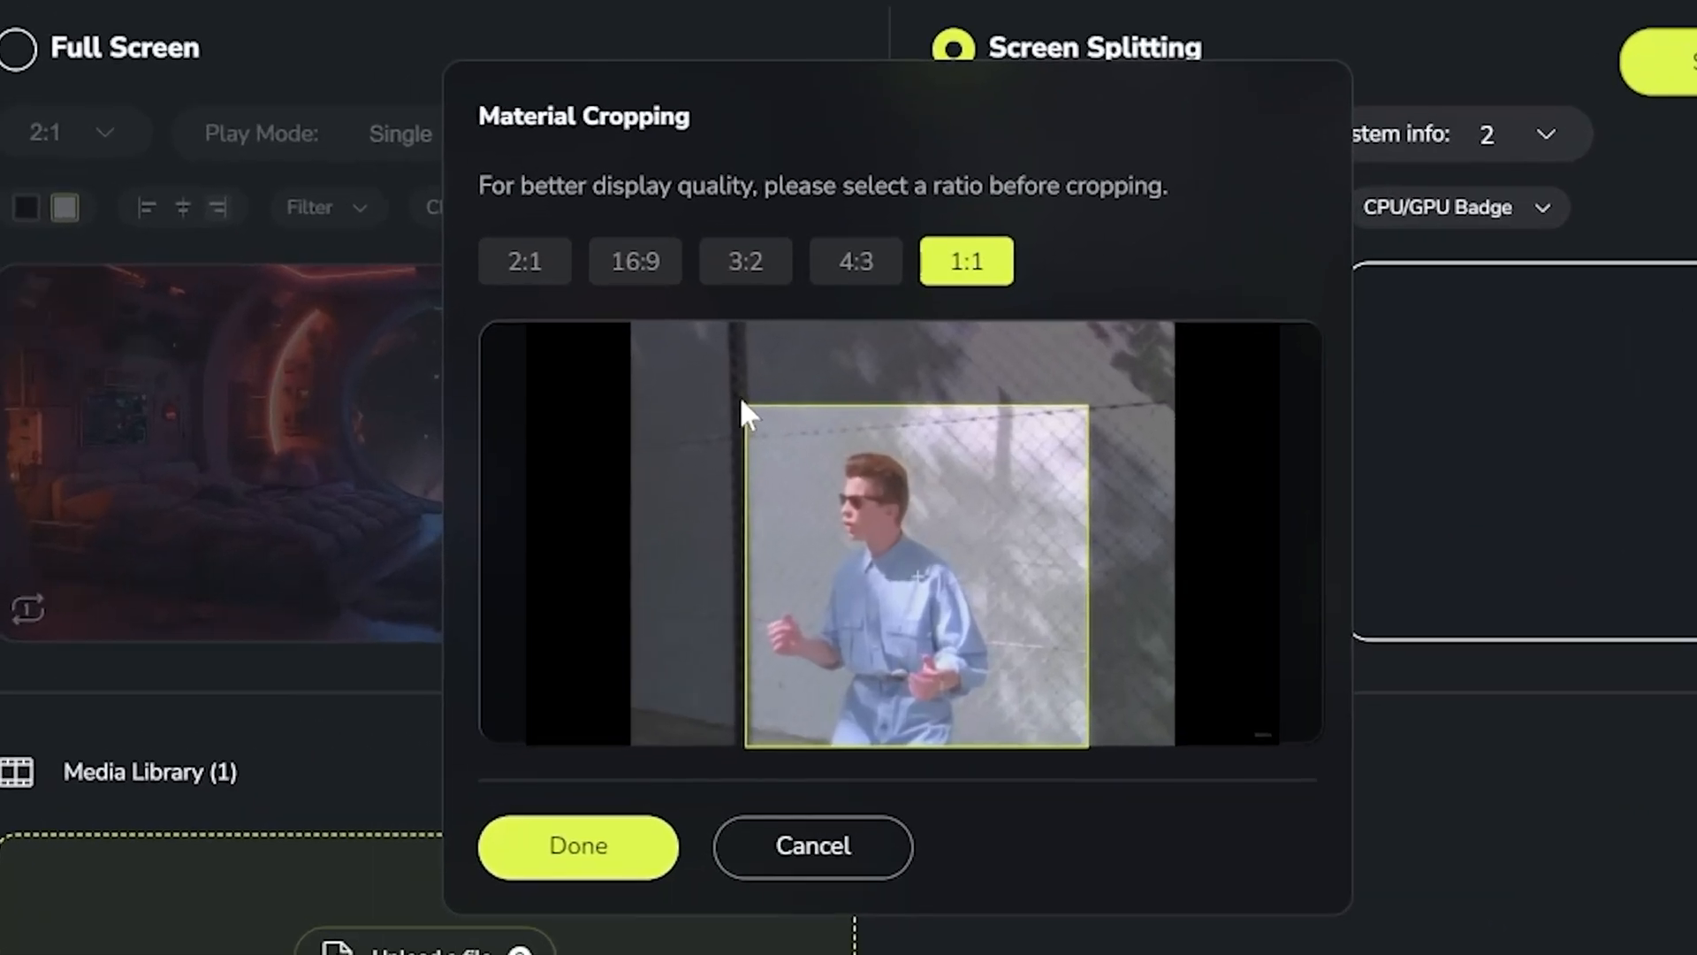
Confirm the square crop, upload the second recent video and select the left split pane
click(578, 845)
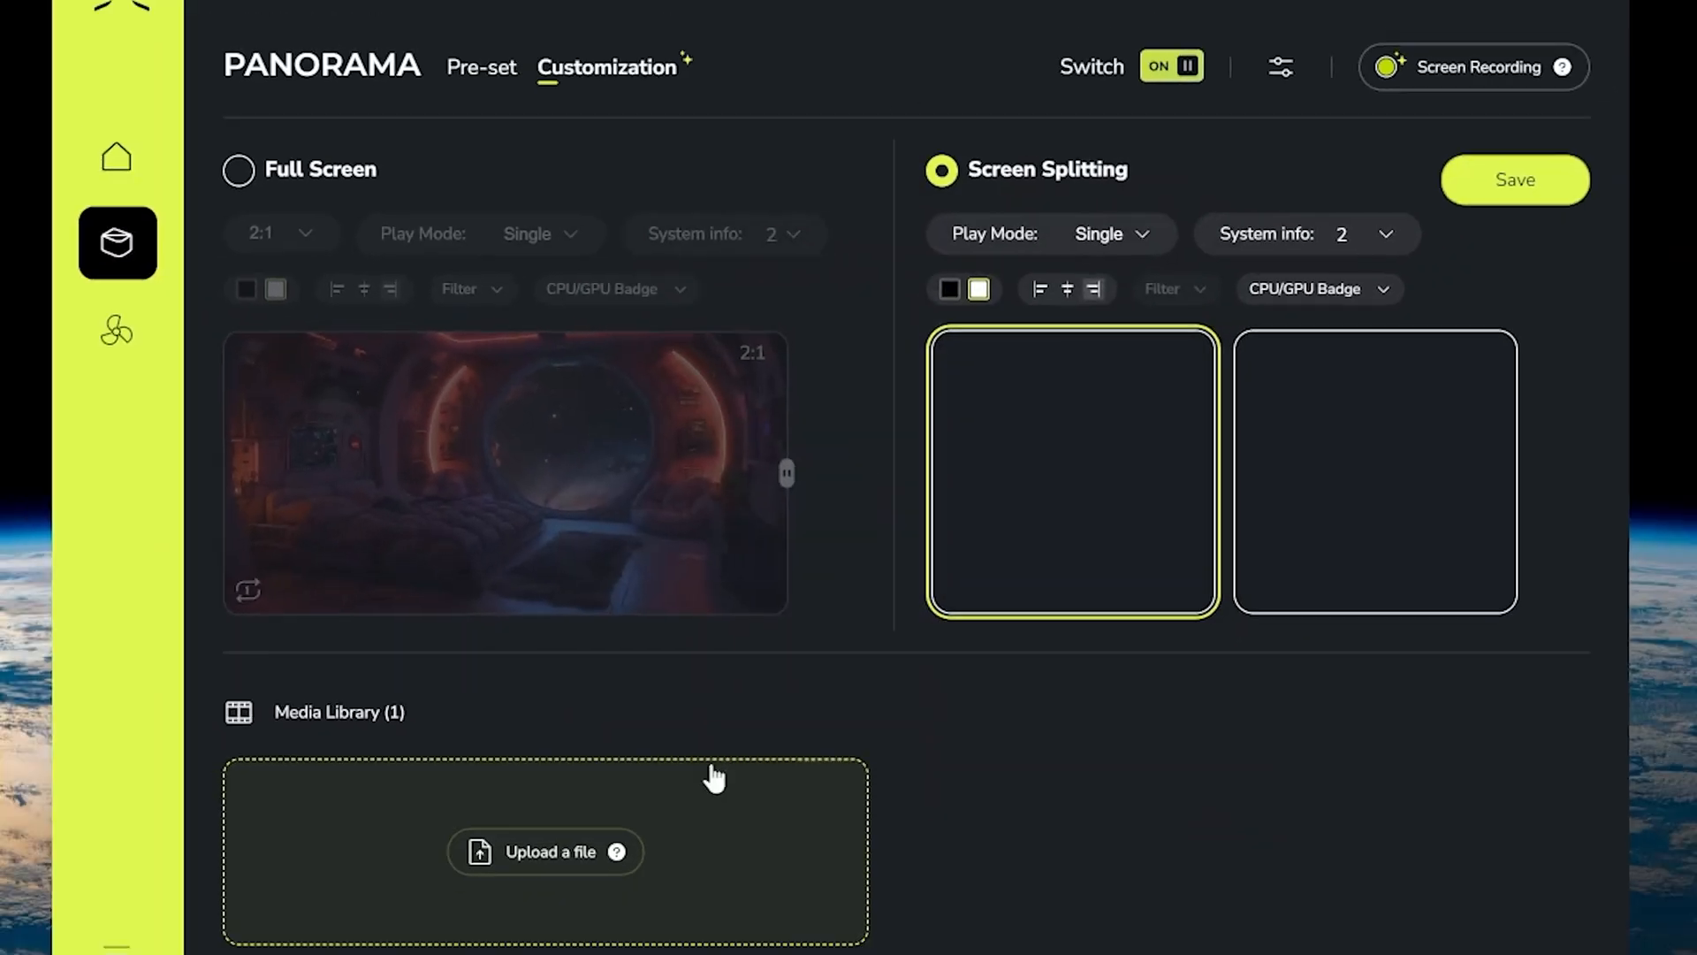
click(547, 853)
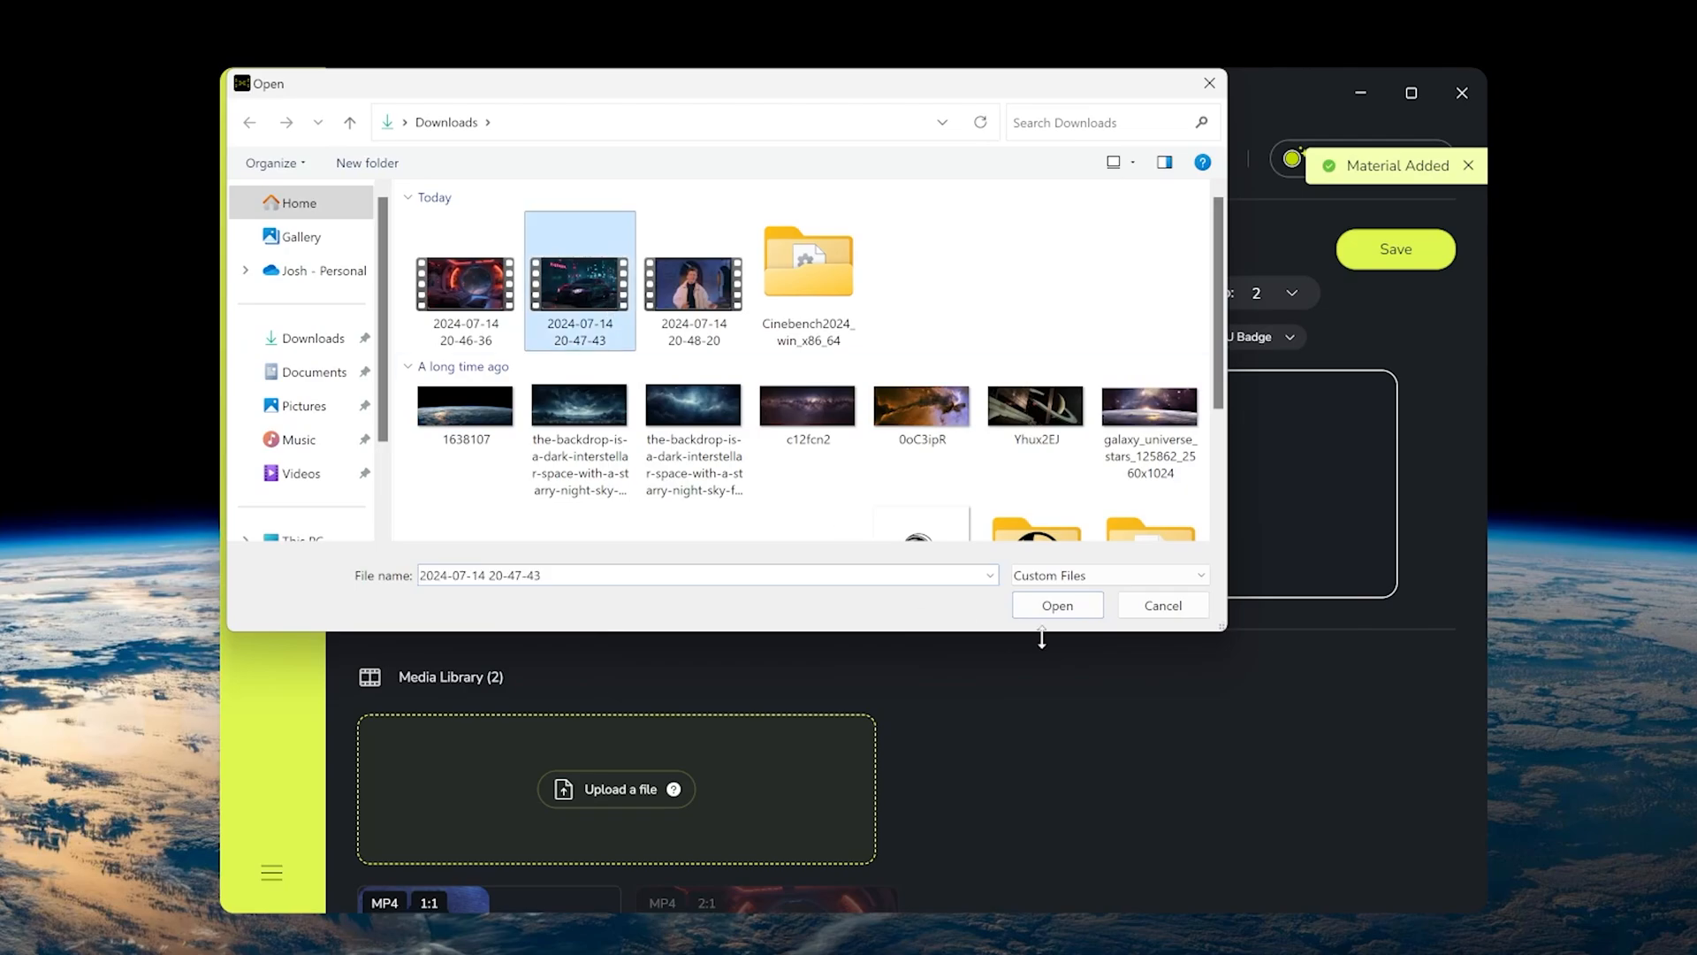
click(1057, 605)
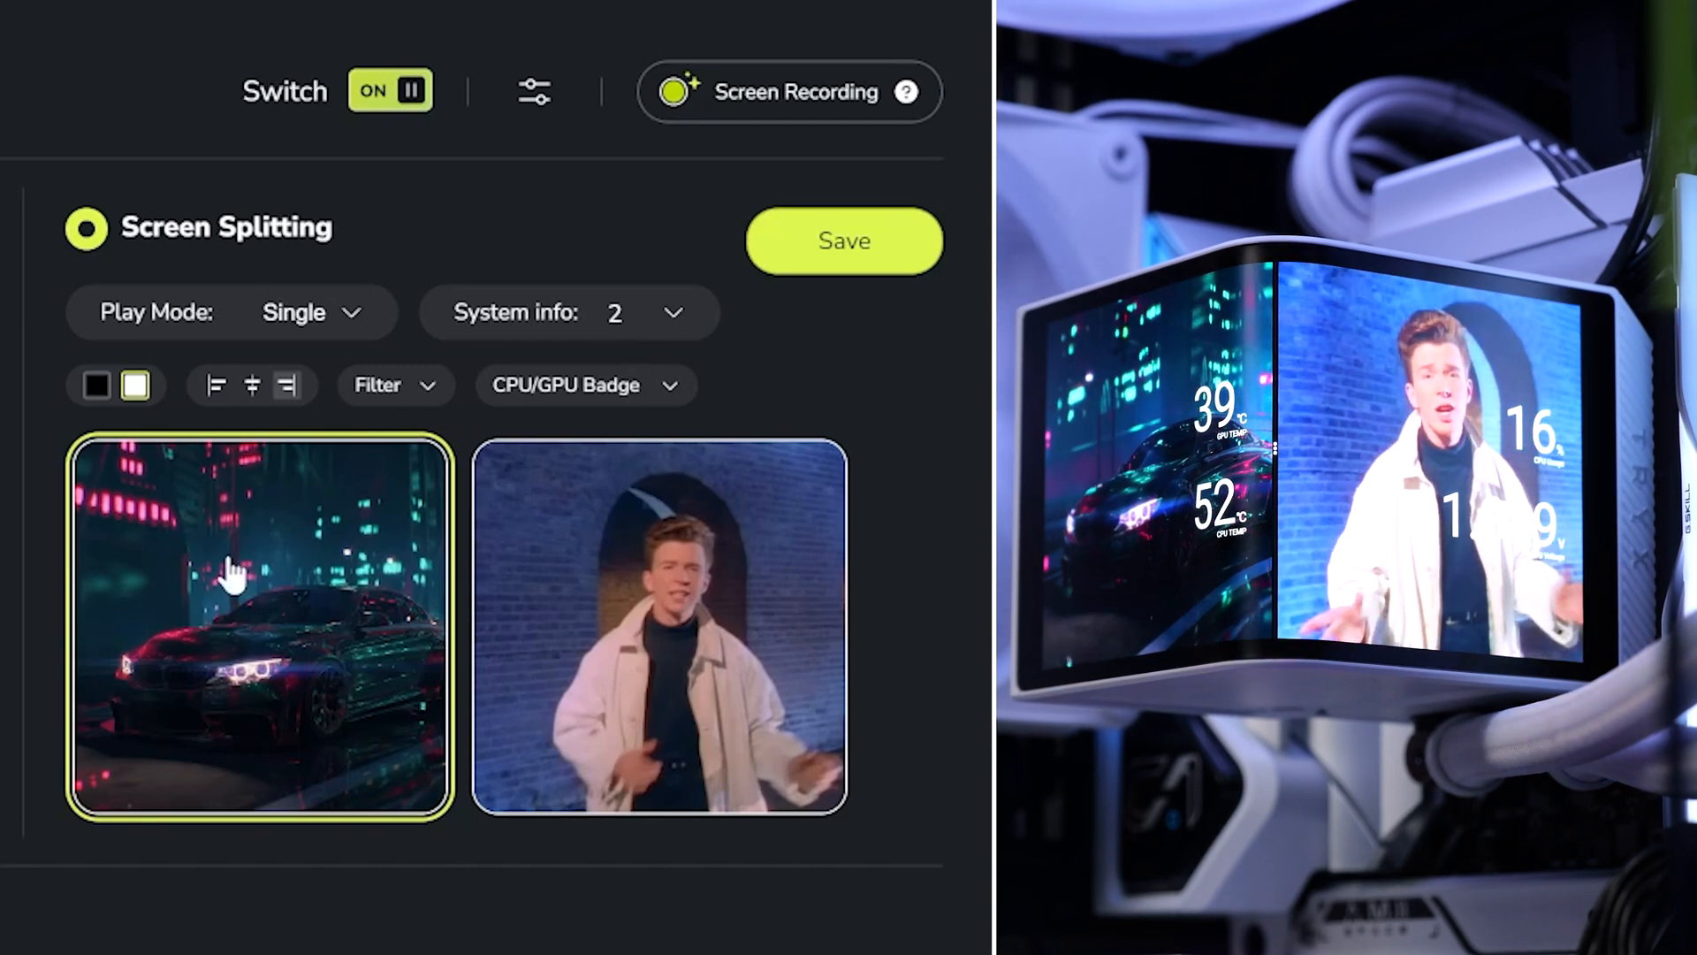
click(585, 383)
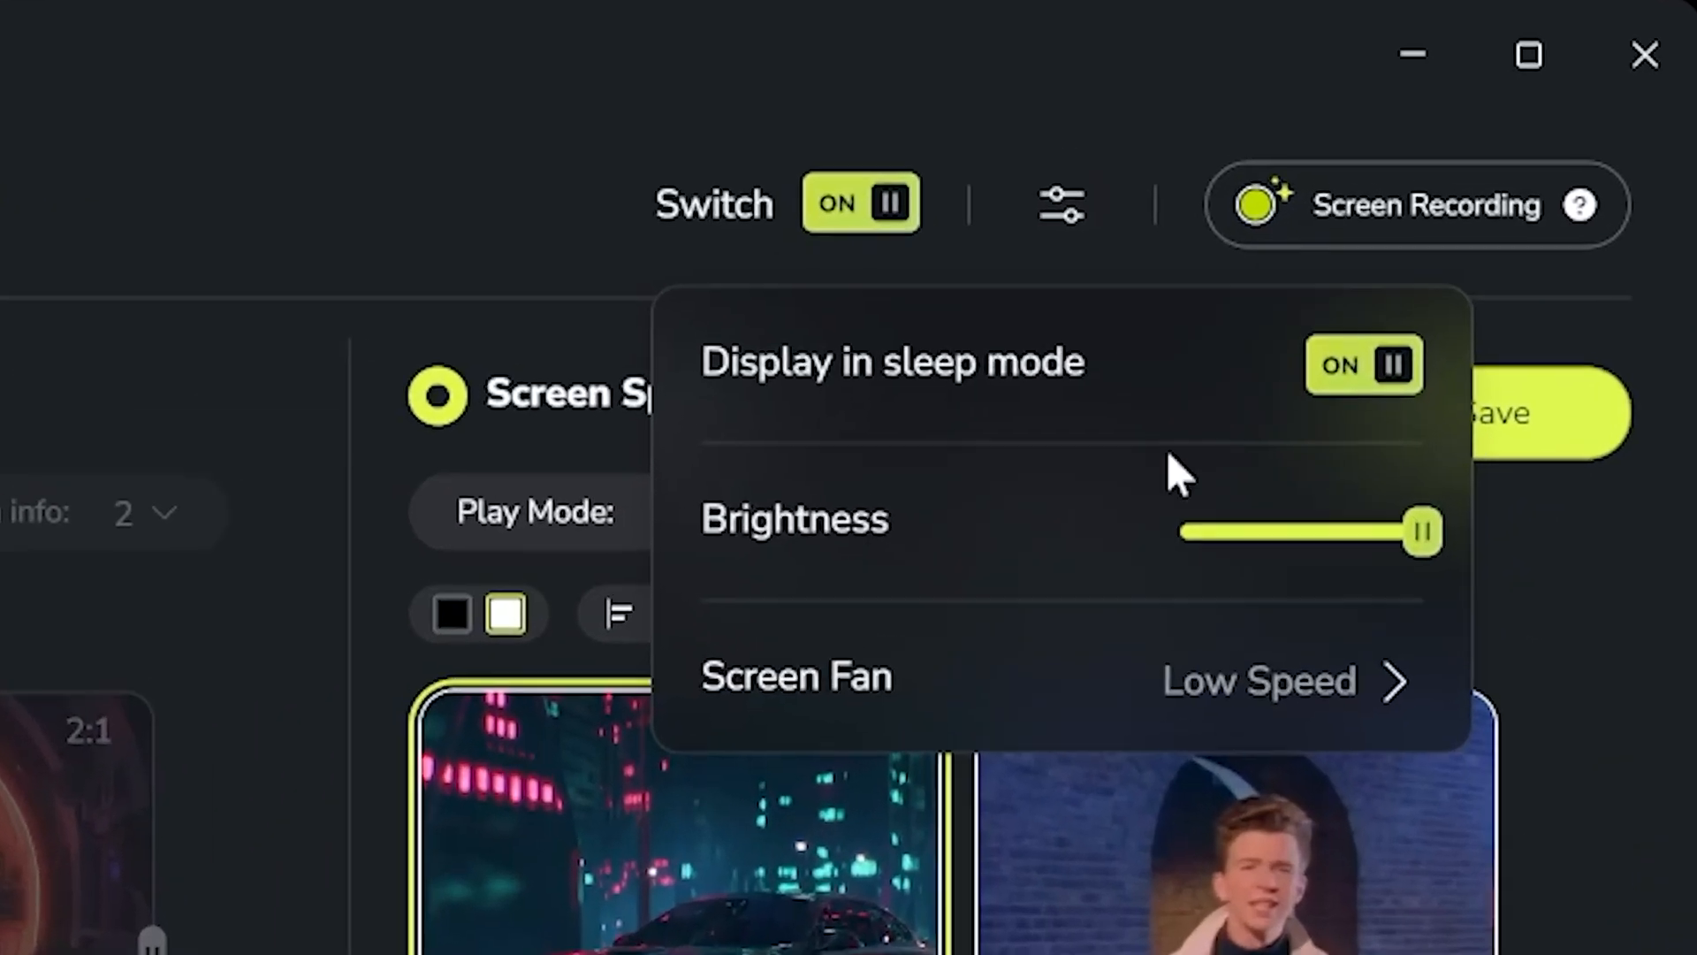
Lower the display brightness with the settings slider
drag(1423, 531, 1250, 534)
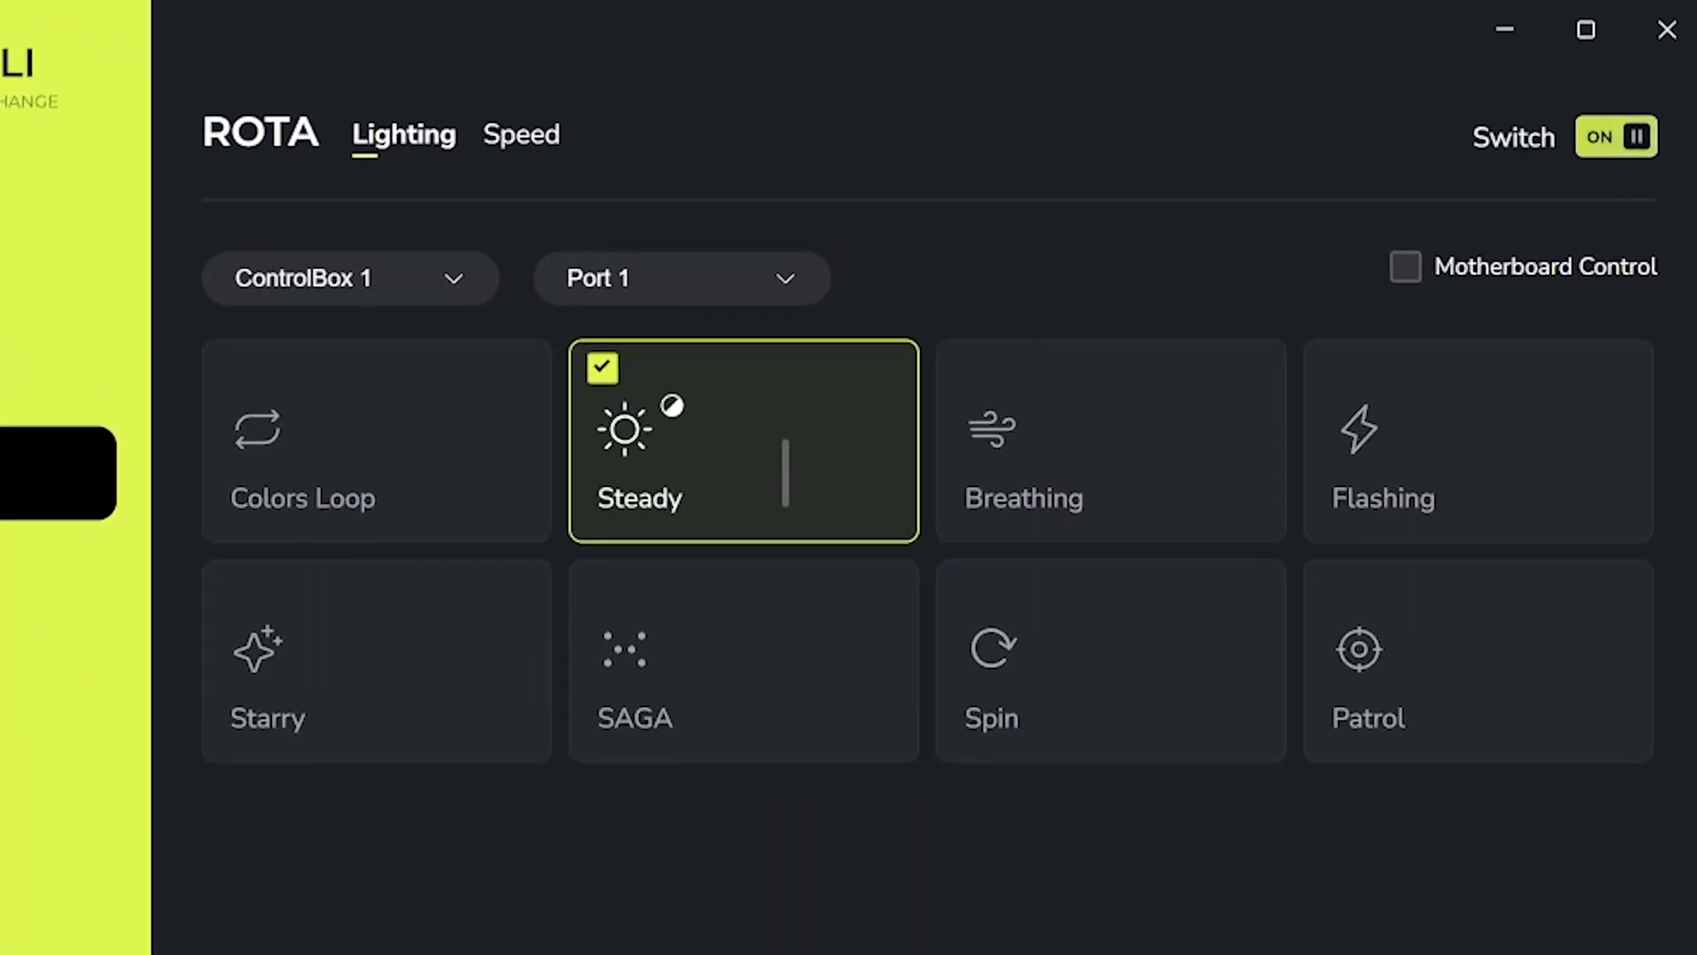
mouse_move(1209, 789)
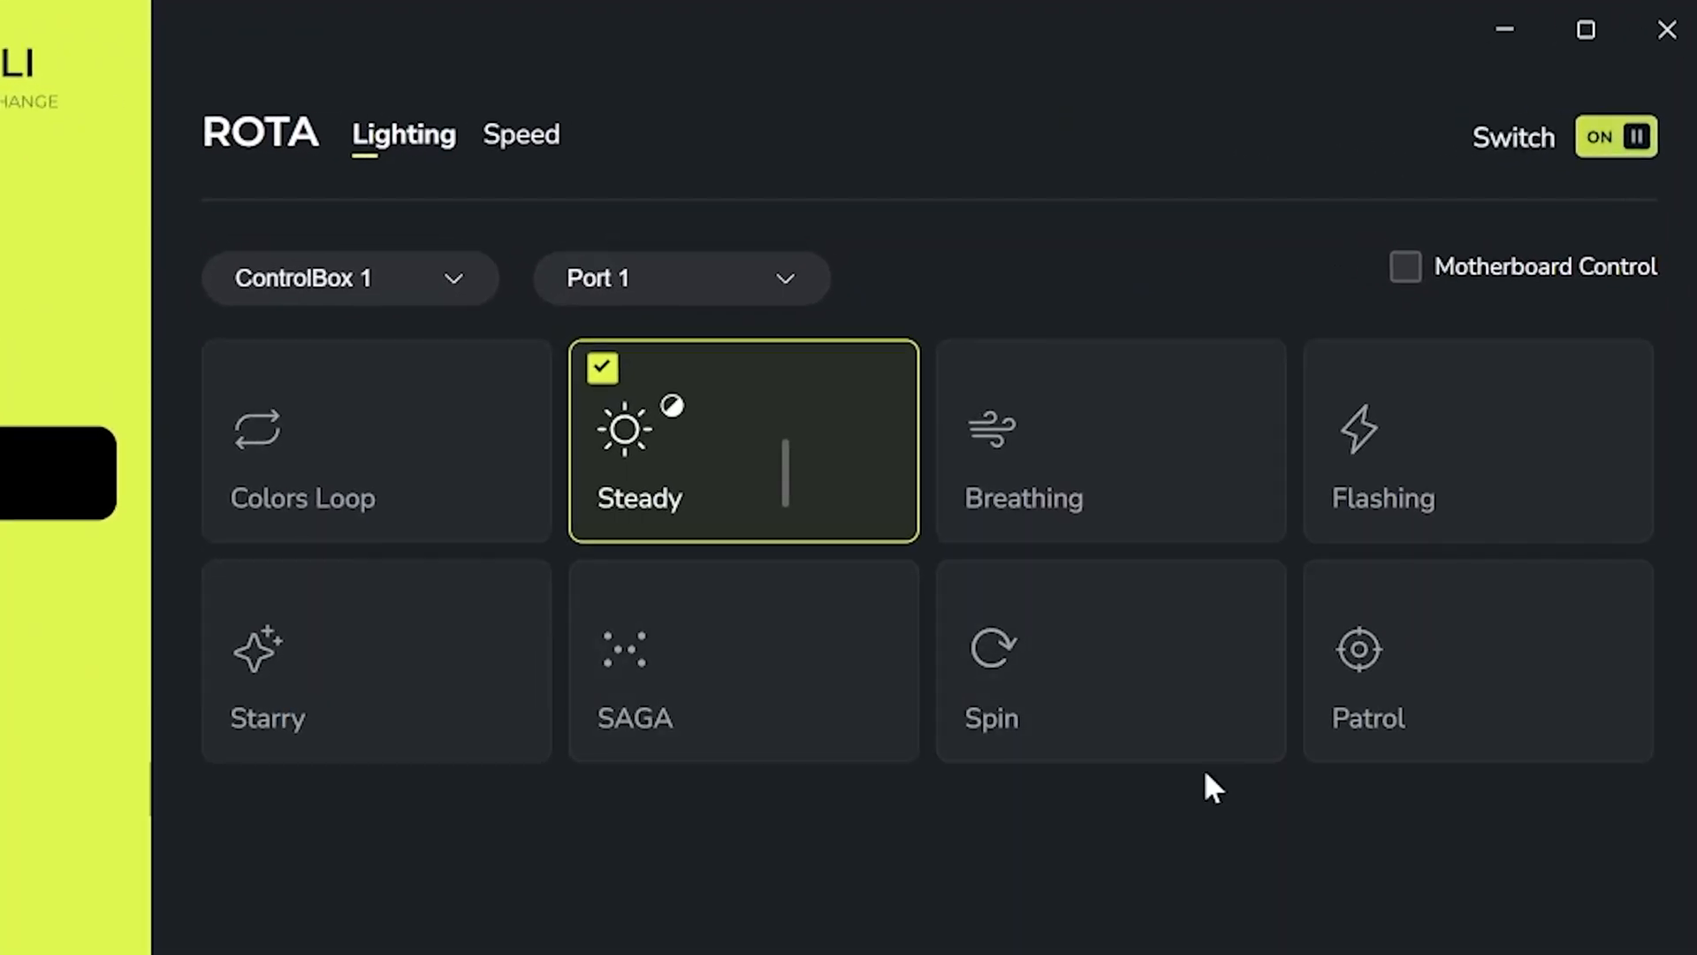
mouse_move(1024, 433)
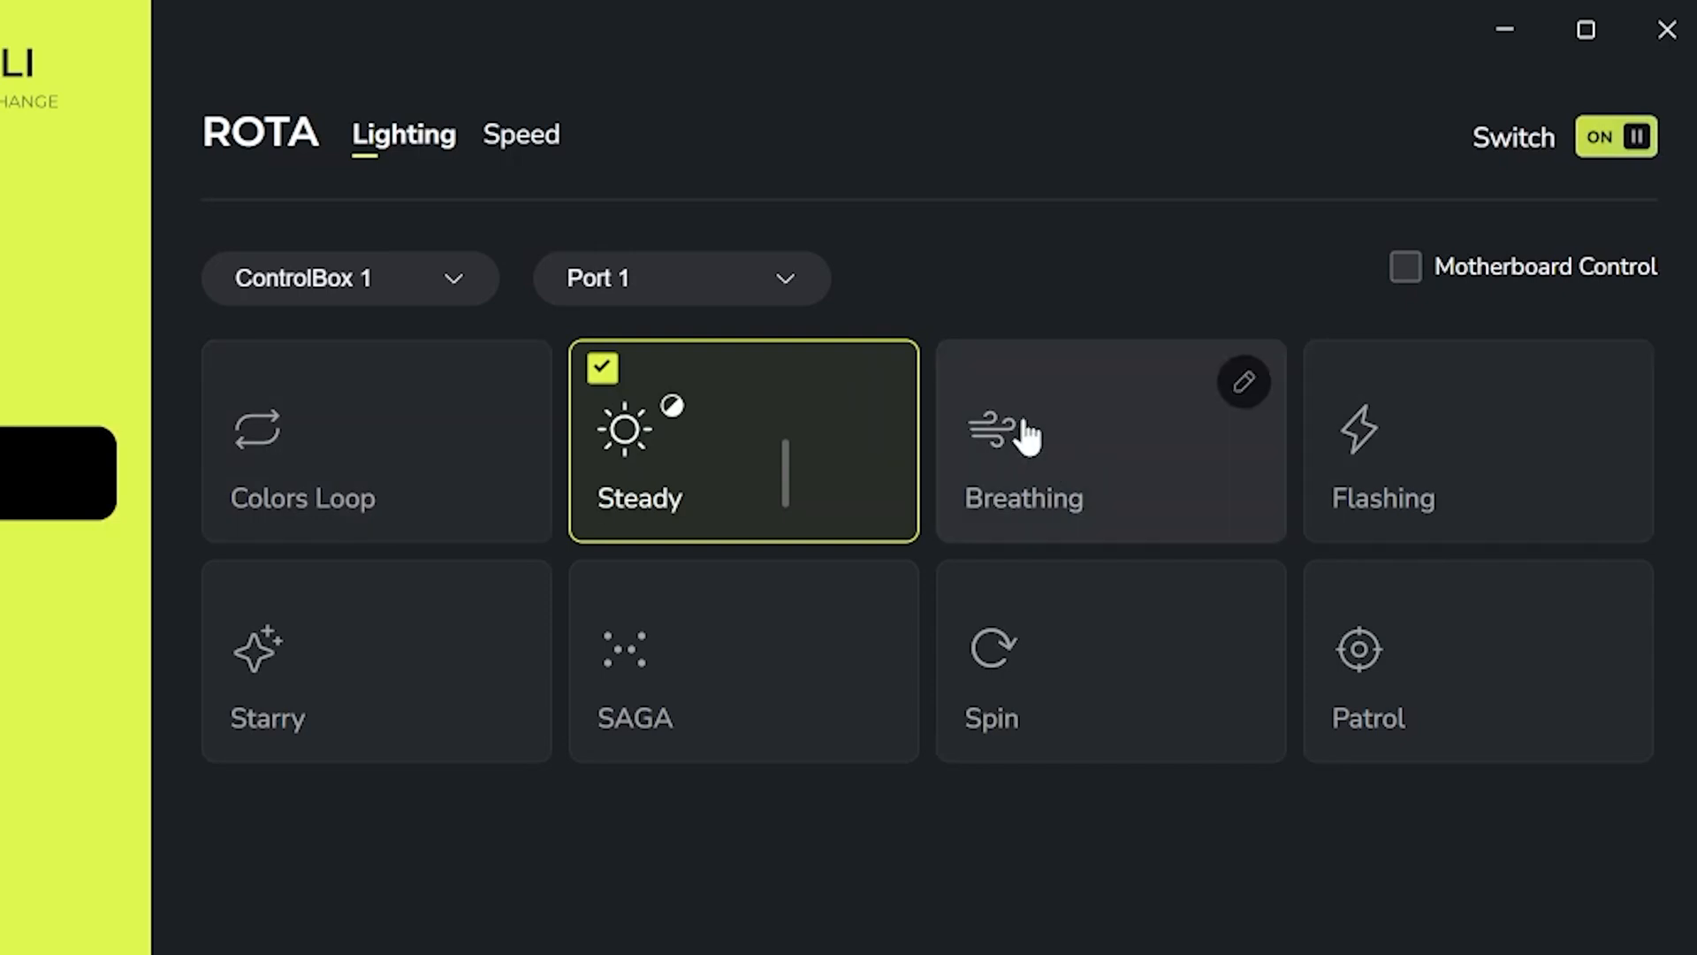